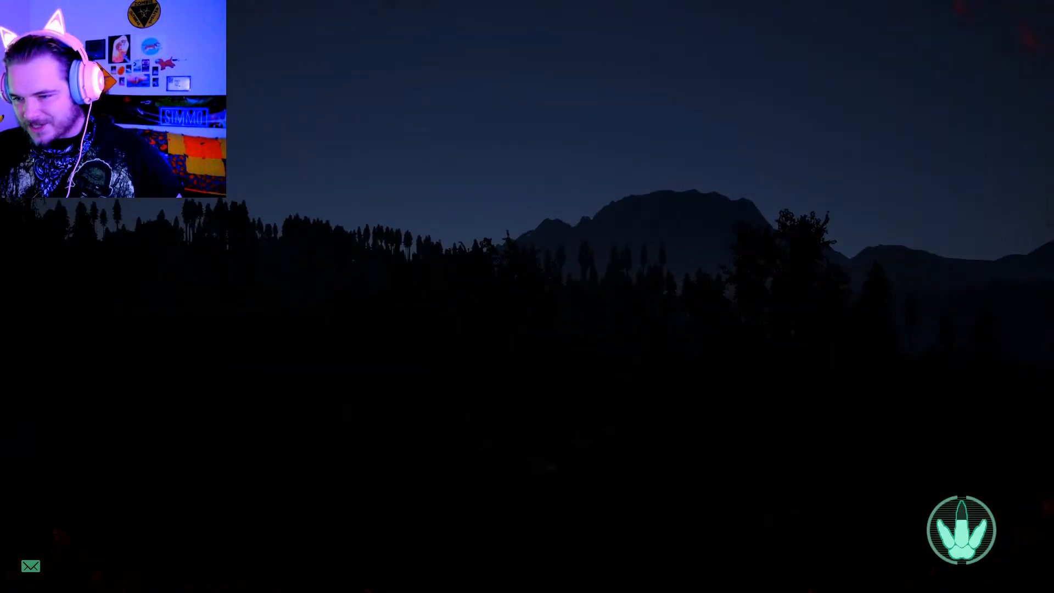
# - Pause The Isle with Escape before bringing up Discord
pyautogui.press('Escape')
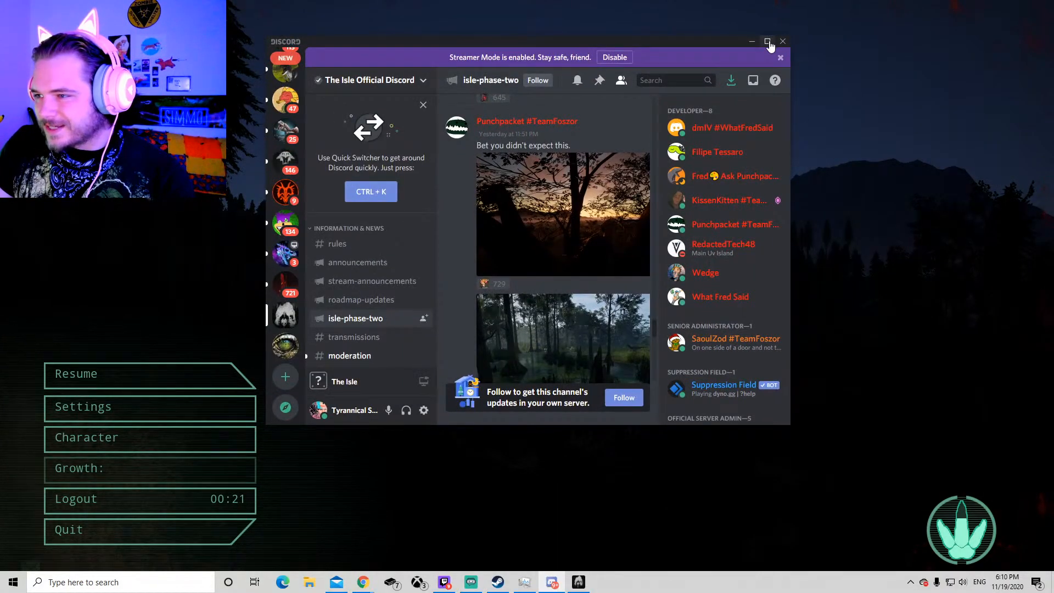
# - Maximize Discord and open the sunset-through-trees screenshot full-size in Chrome
pyautogui.click(768, 42)
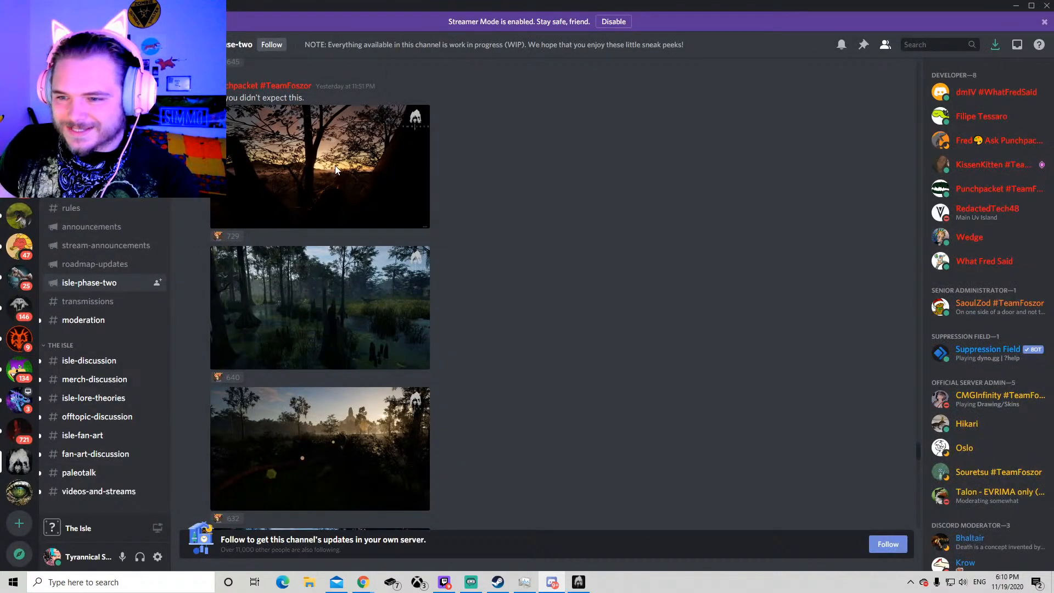
pyautogui.click(319, 165)
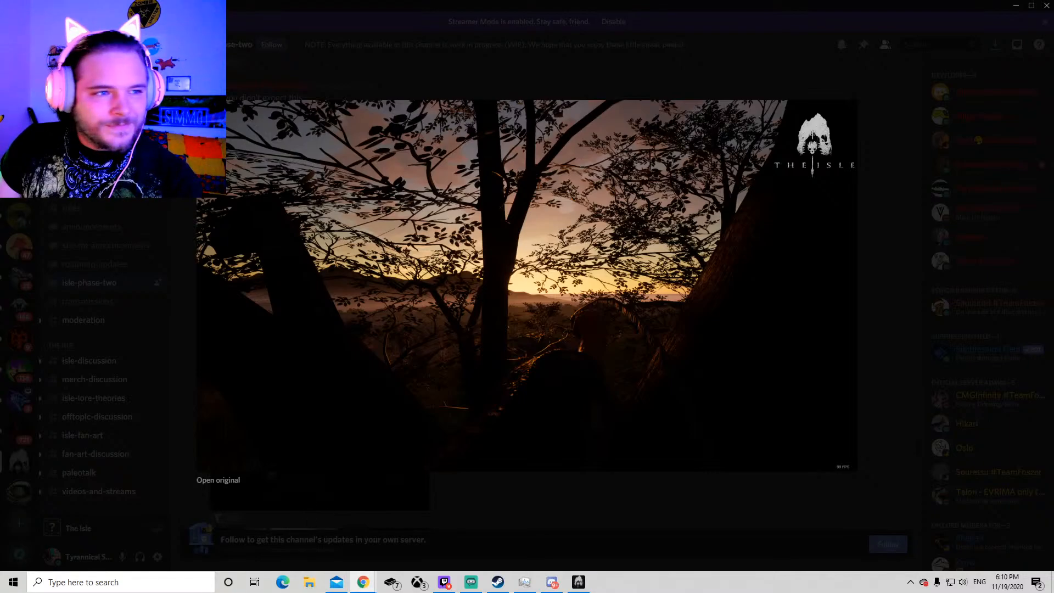
pyautogui.click(218, 479)
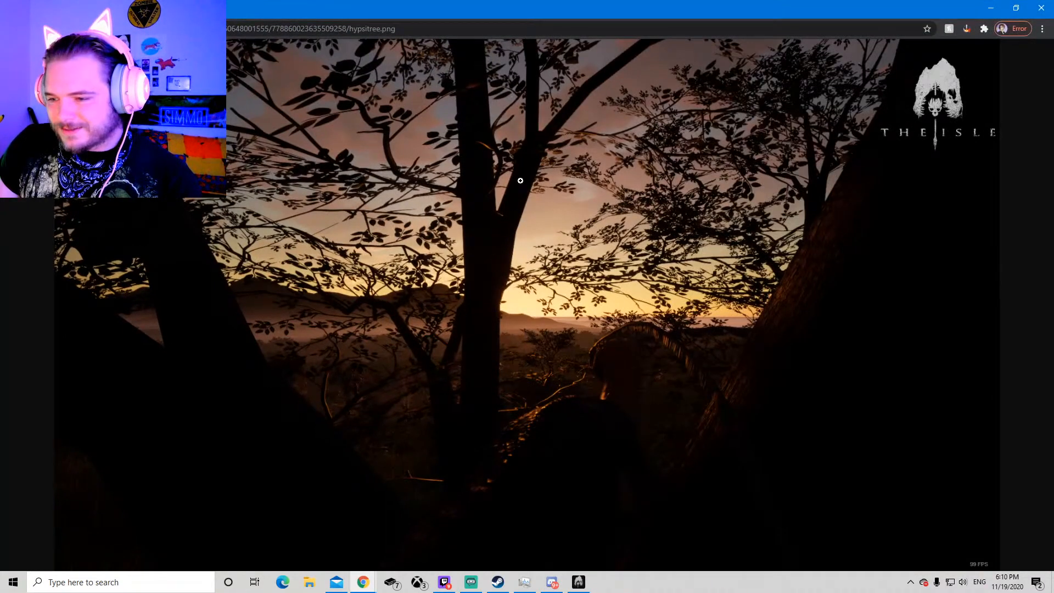
pyautogui.moveTo(516, 359)
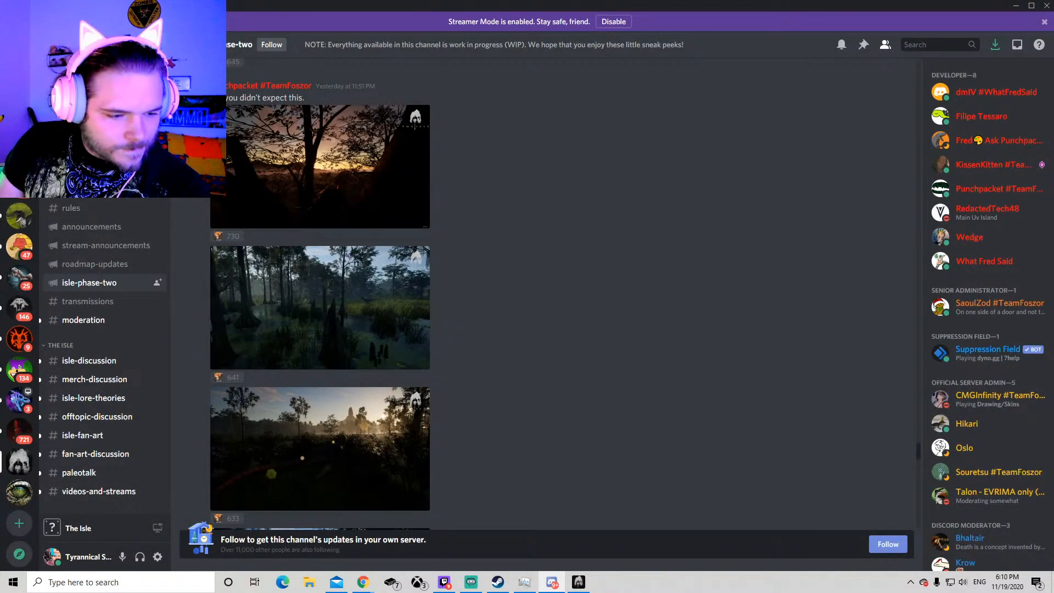
# - Open the swamp and sunrise screenshots full-size in their own Chrome tabs
pyautogui.click(319, 307)
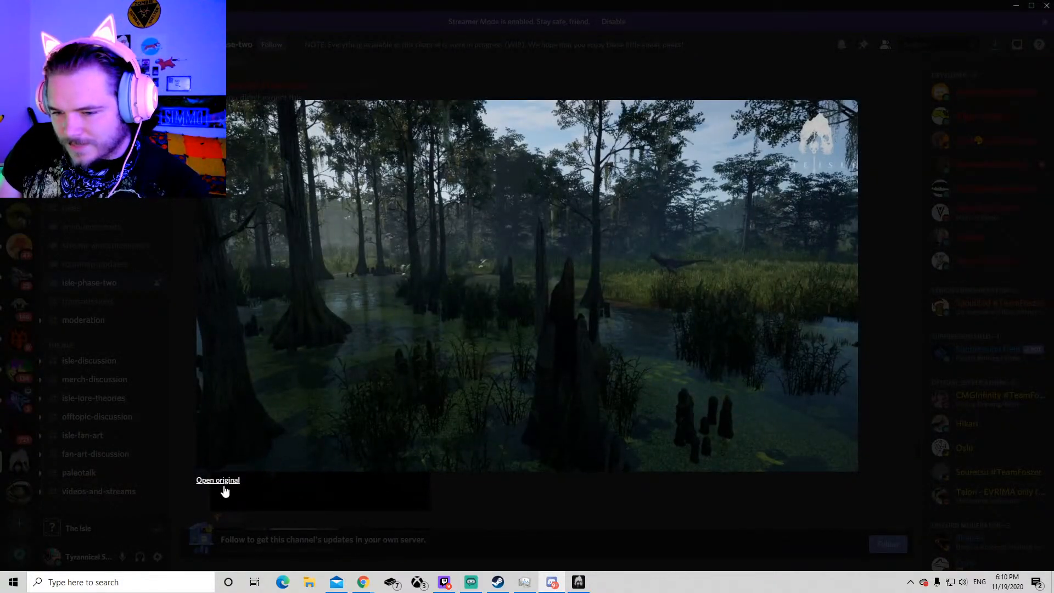
pyautogui.click(217, 480)
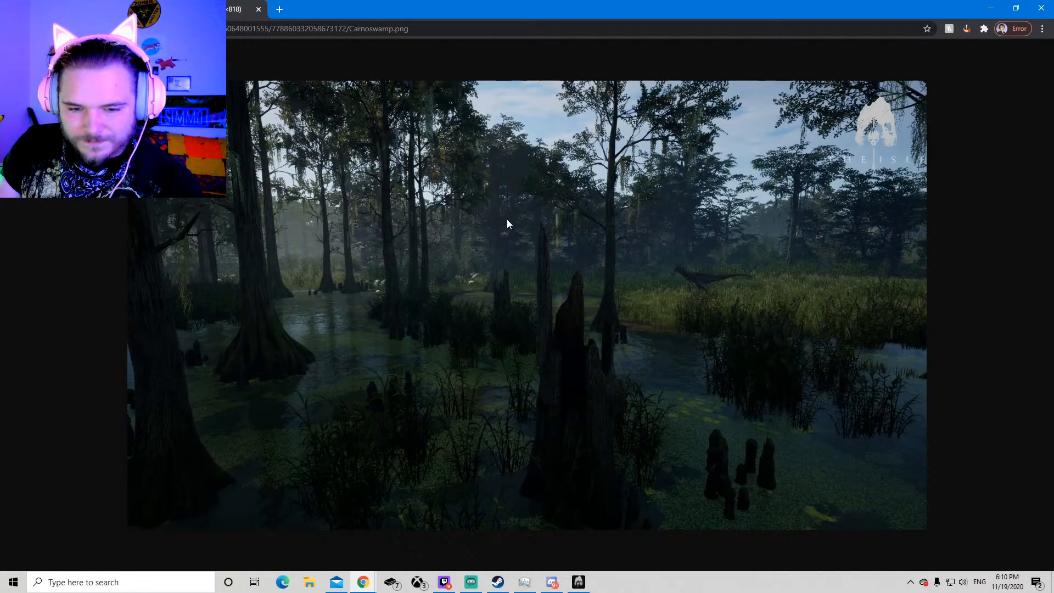
pyautogui.moveTo(563, 320)
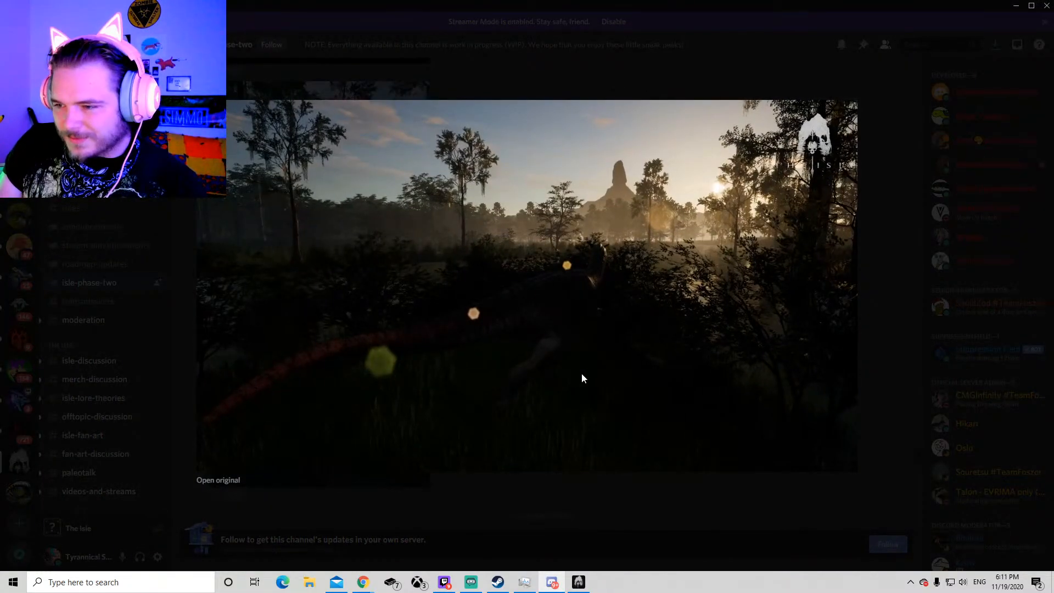
pyautogui.moveTo(406, 345)
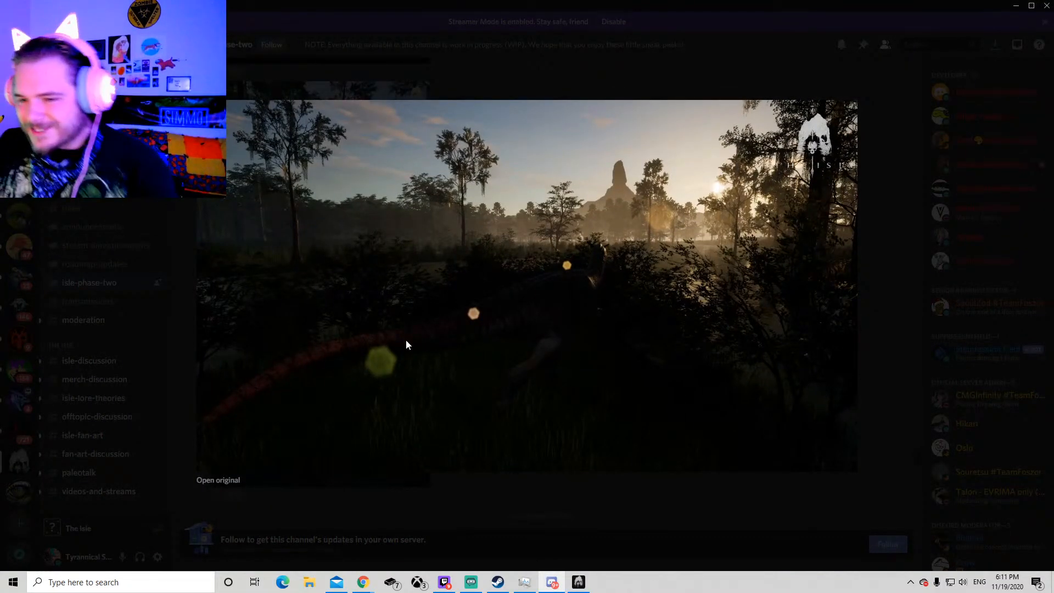
pyautogui.click(218, 480)
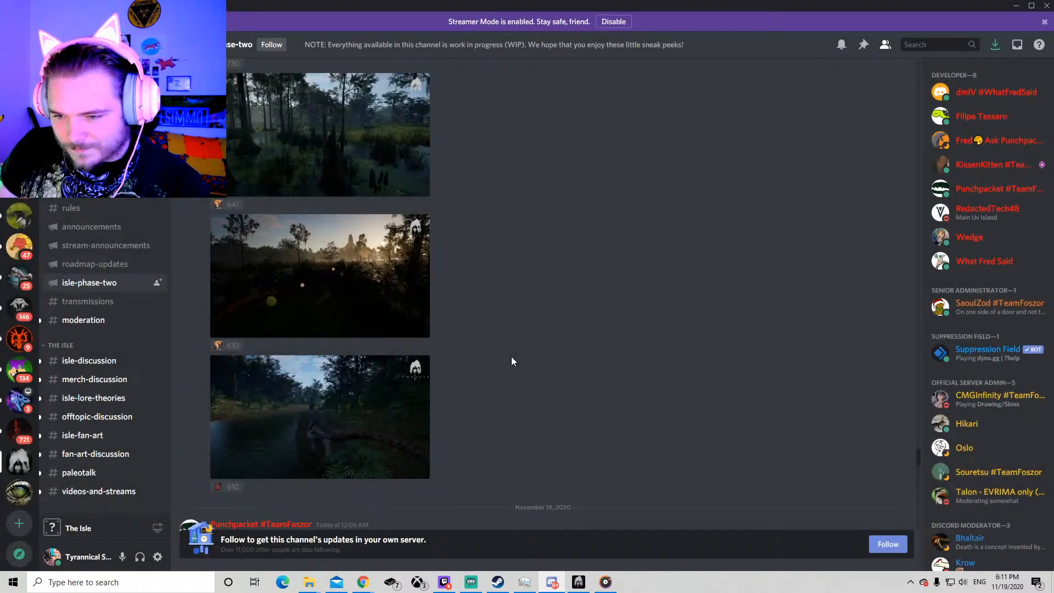
# - Enlarge the river-with-dinosaur screenshot and open its original in a new tab
pyautogui.click(320, 416)
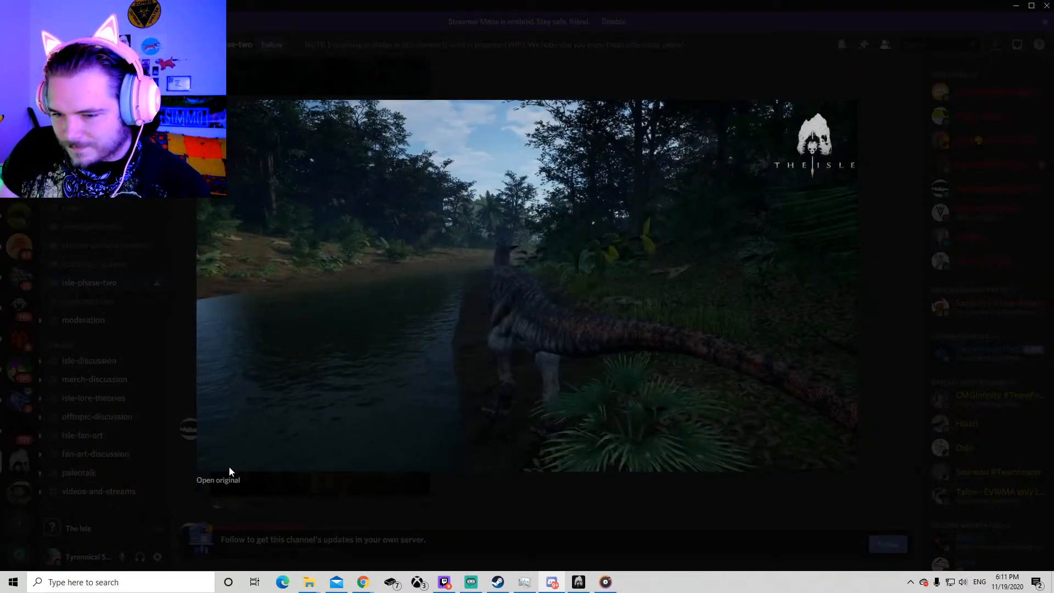
pyautogui.click(218, 480)
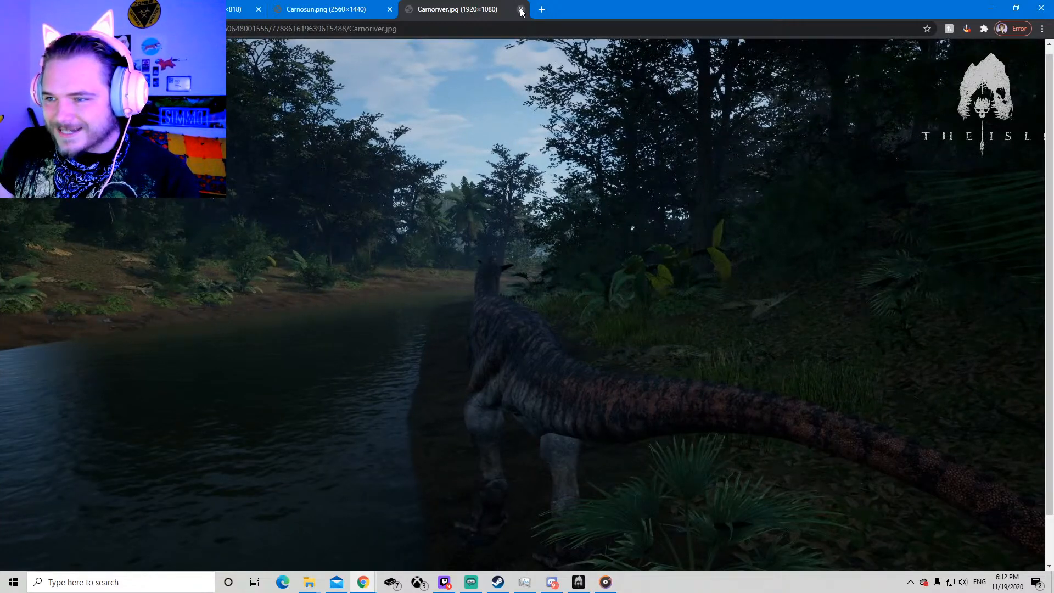
pyautogui.moveTo(551, 582)
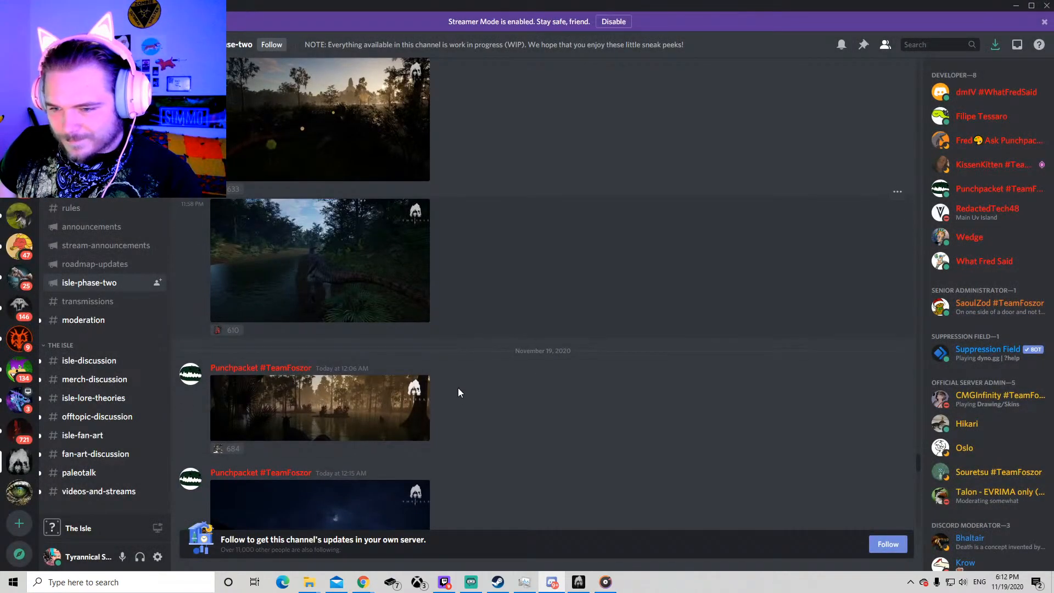
# - Enlarge the wide misty swamp screenshot and open its original in a new tab
pyautogui.click(320, 260)
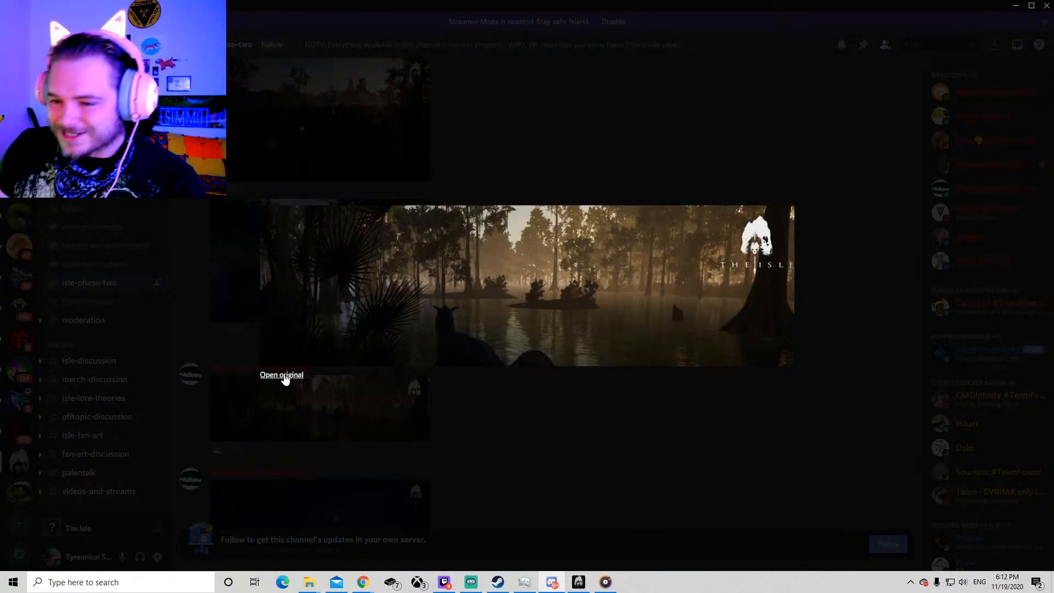
pyautogui.click(281, 374)
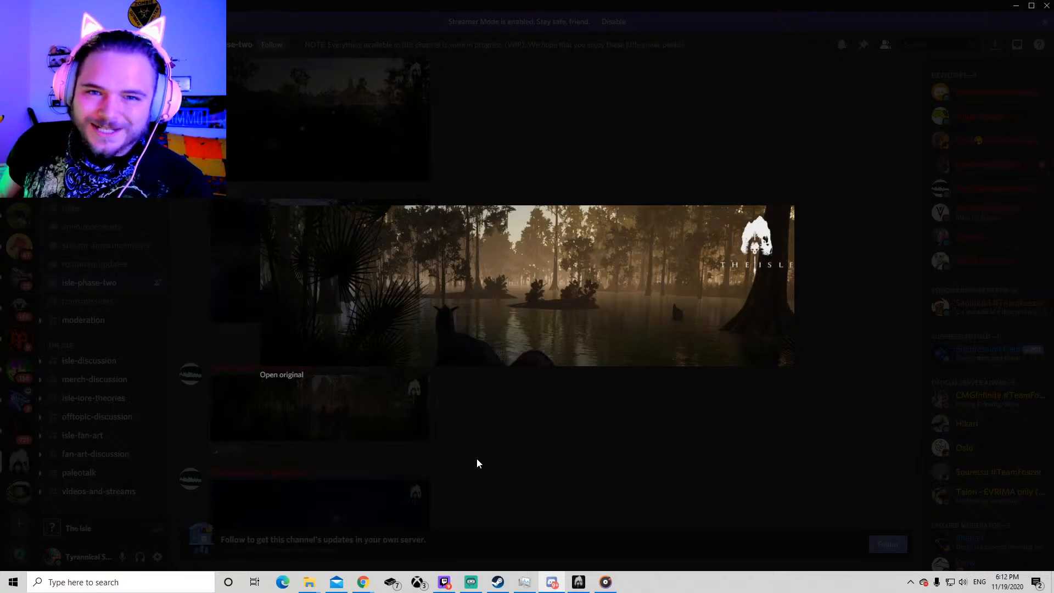
pyautogui.moveTo(582, 417)
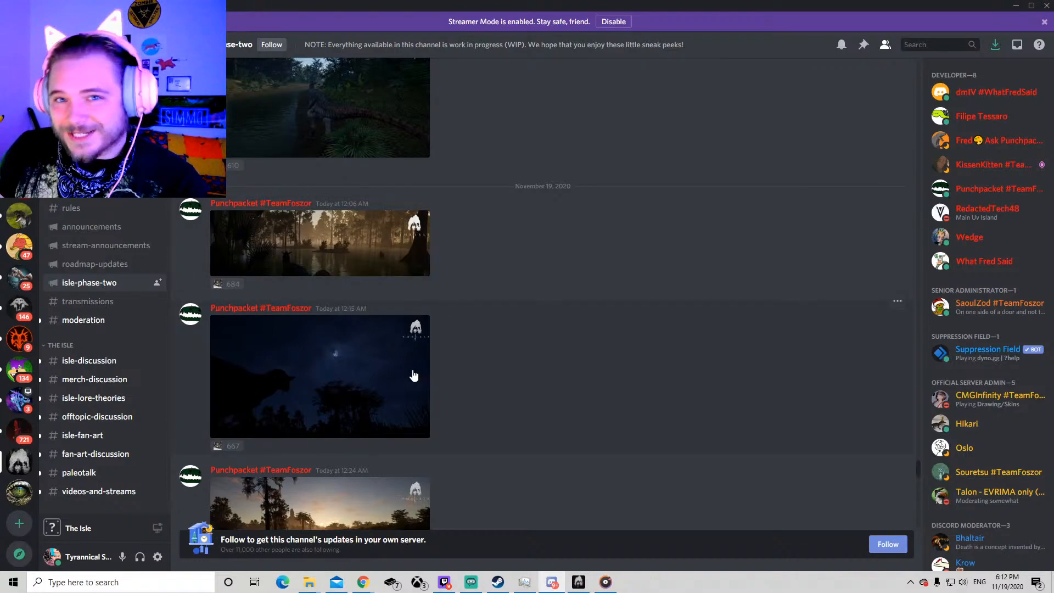
# - Open the moonlit night-sky screenshot carnosky.png full-size in Chrome, then return to Discord
pyautogui.click(320, 375)
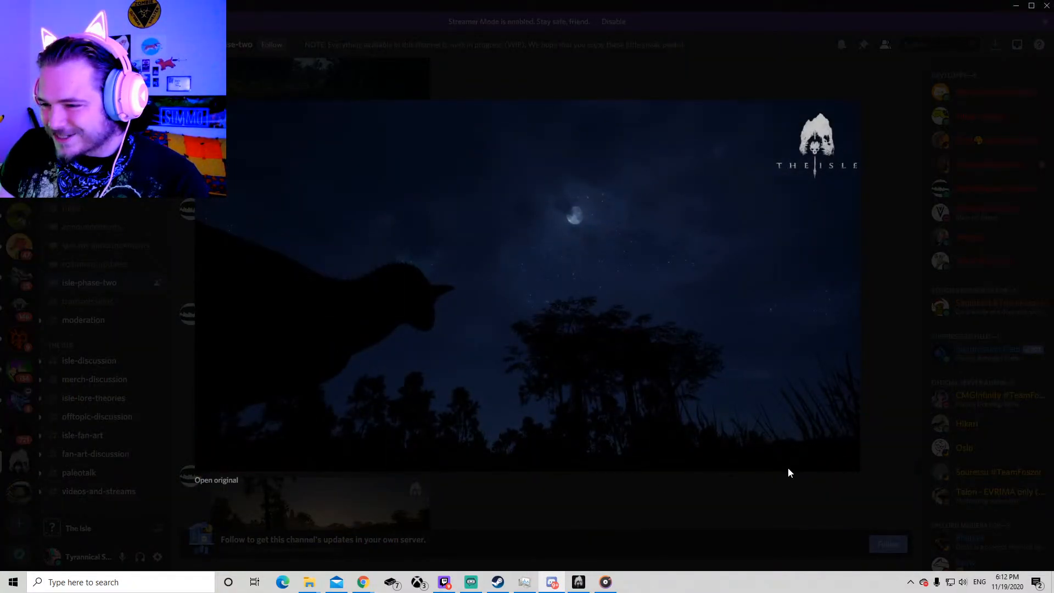
pyautogui.moveTo(602, 529)
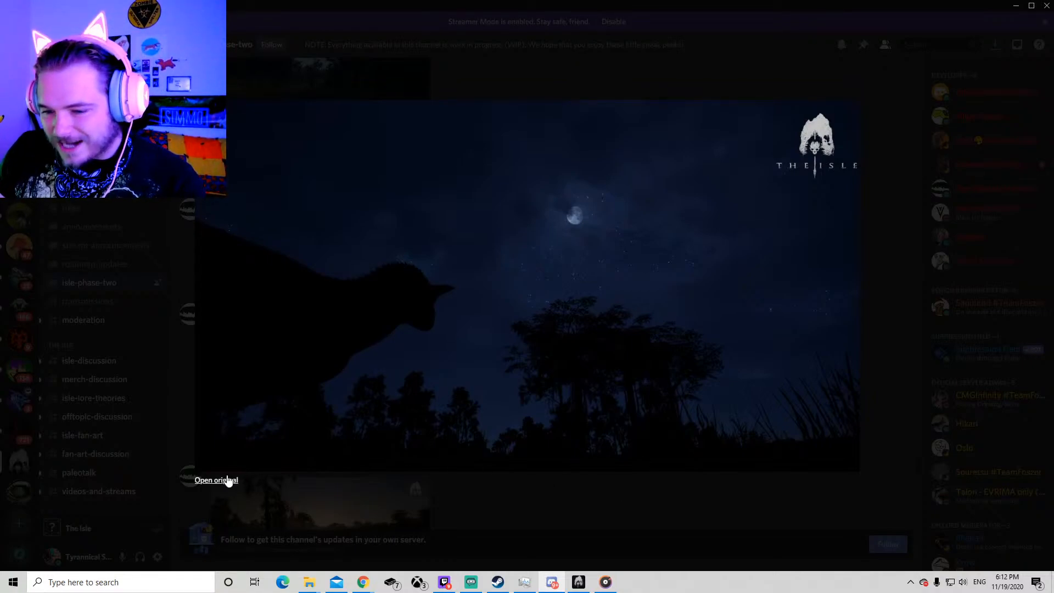
pyautogui.click(216, 480)
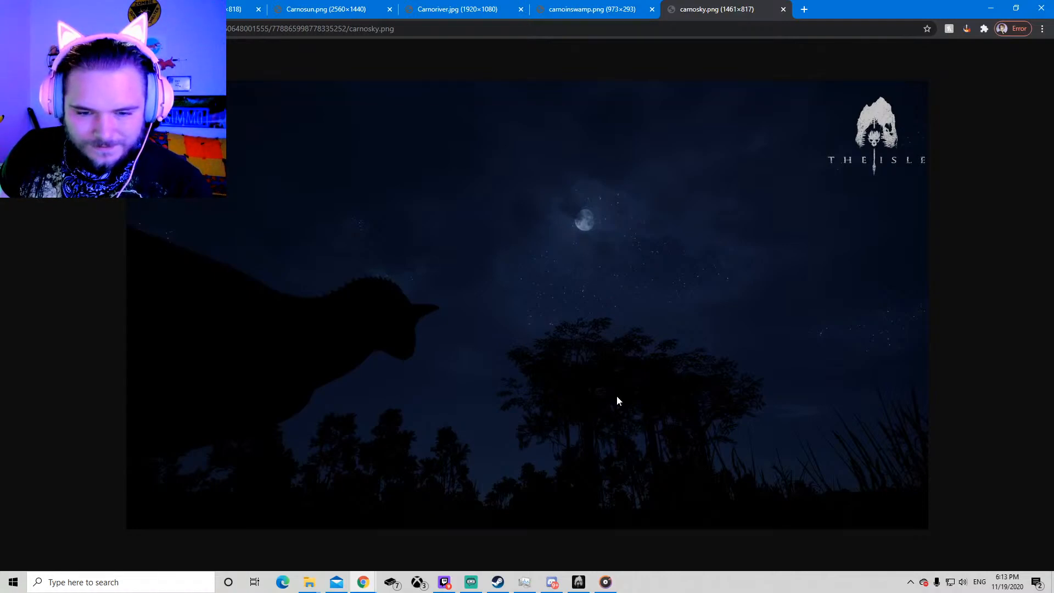
pyautogui.moveTo(629, 267)
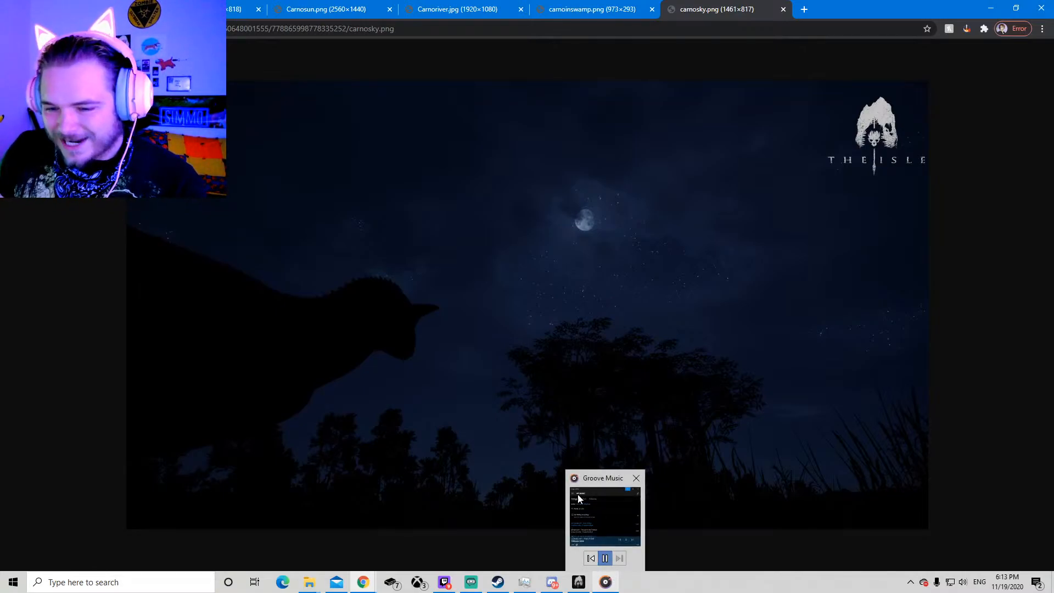
pyautogui.click(635, 478)
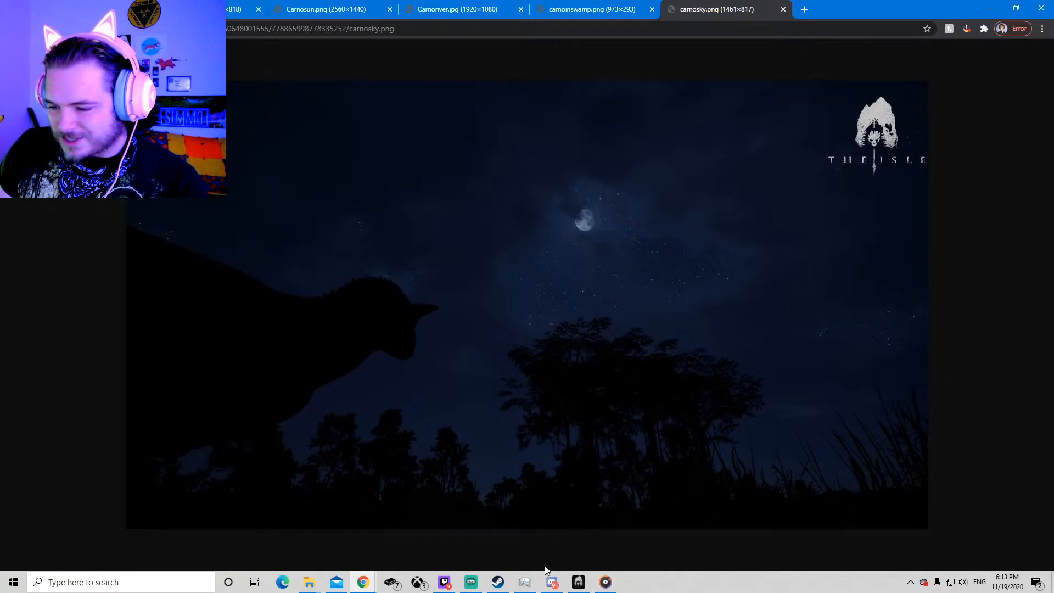
pyautogui.moveTo(554, 582)
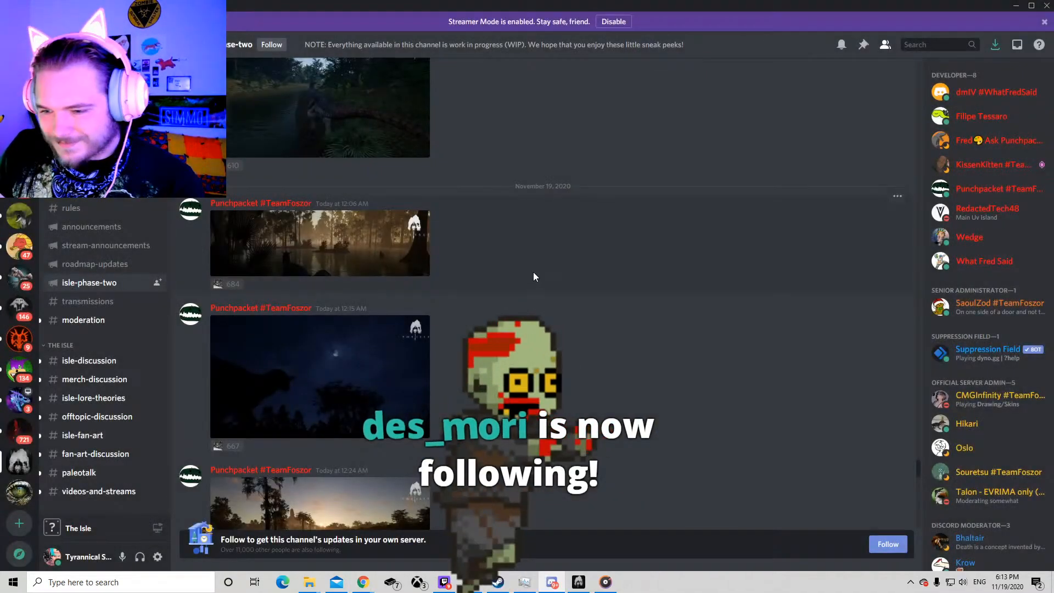
# - Open the marsh sunset screenshot carnosunset.jpg full-size in a new Chrome tab
pyautogui.click(320, 242)
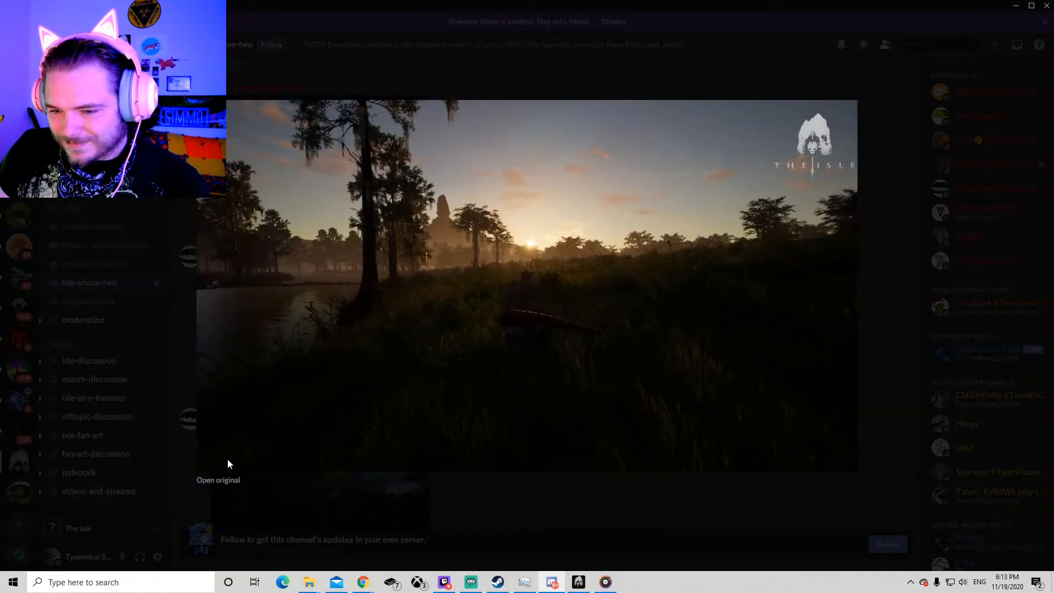
pyautogui.click(218, 480)
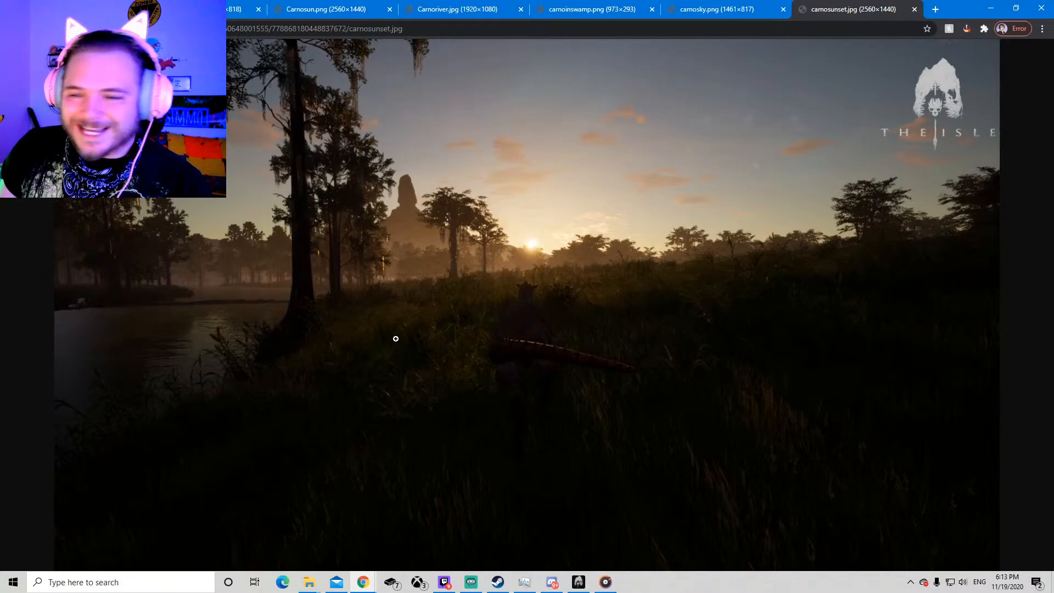
pyautogui.moveTo(596, 290)
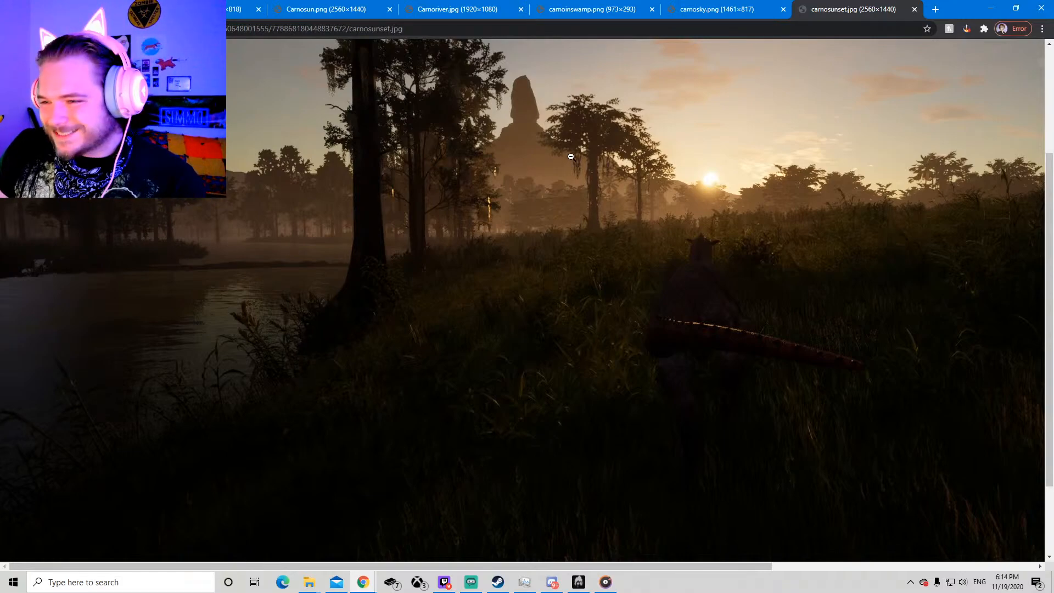
pyautogui.moveTo(501, 512)
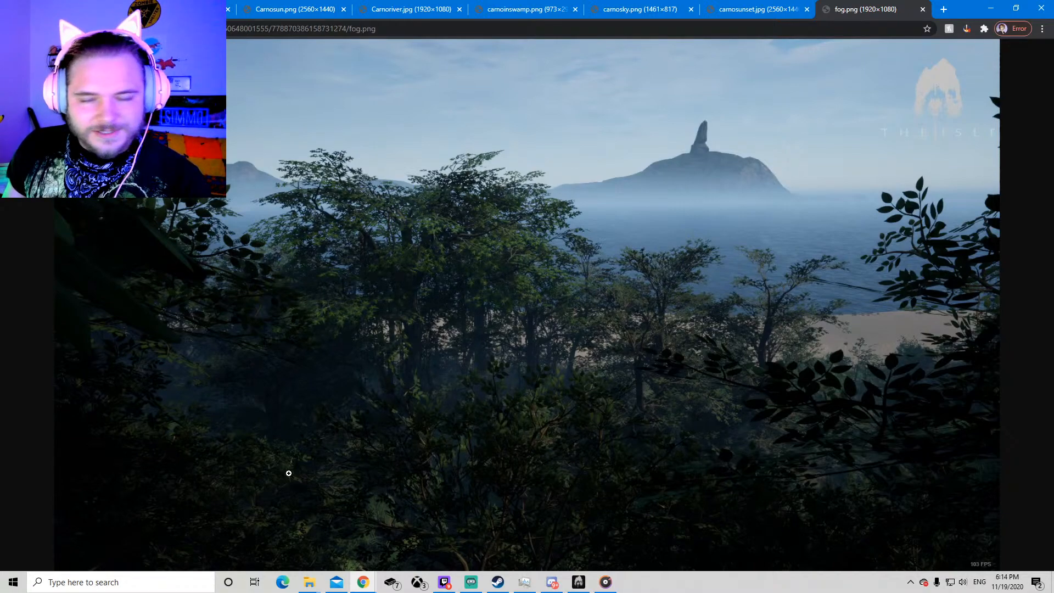
pyautogui.moveTo(400, 159)
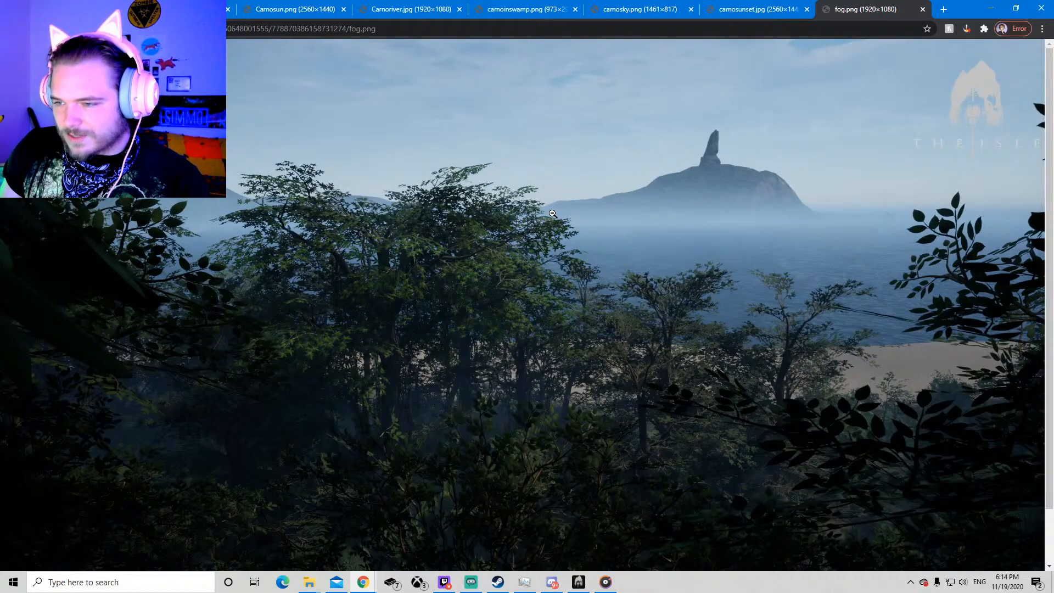
pyautogui.moveTo(808, 188)
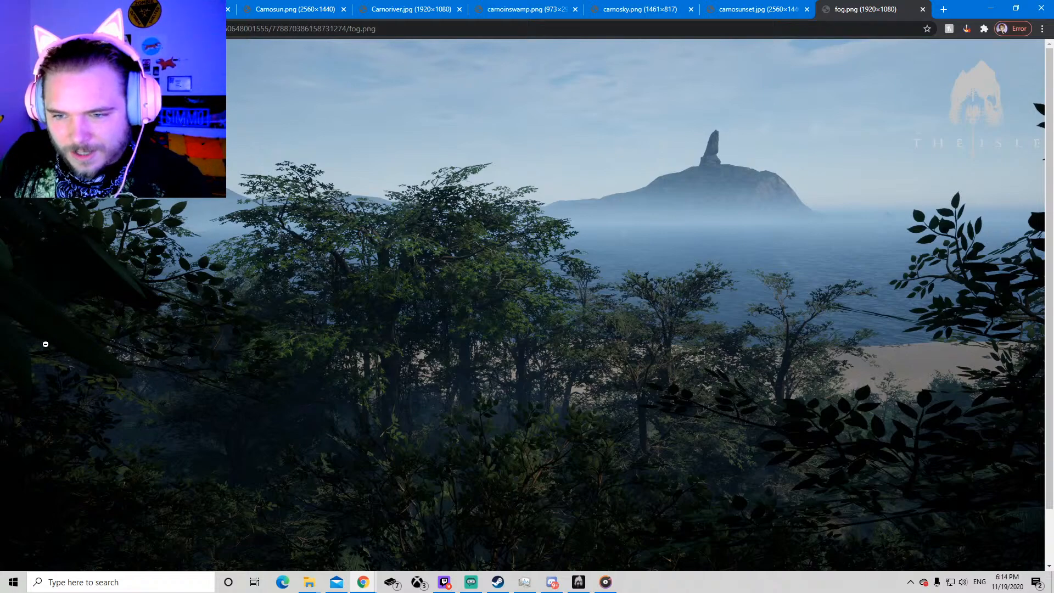
pyautogui.moveTo(506, 224)
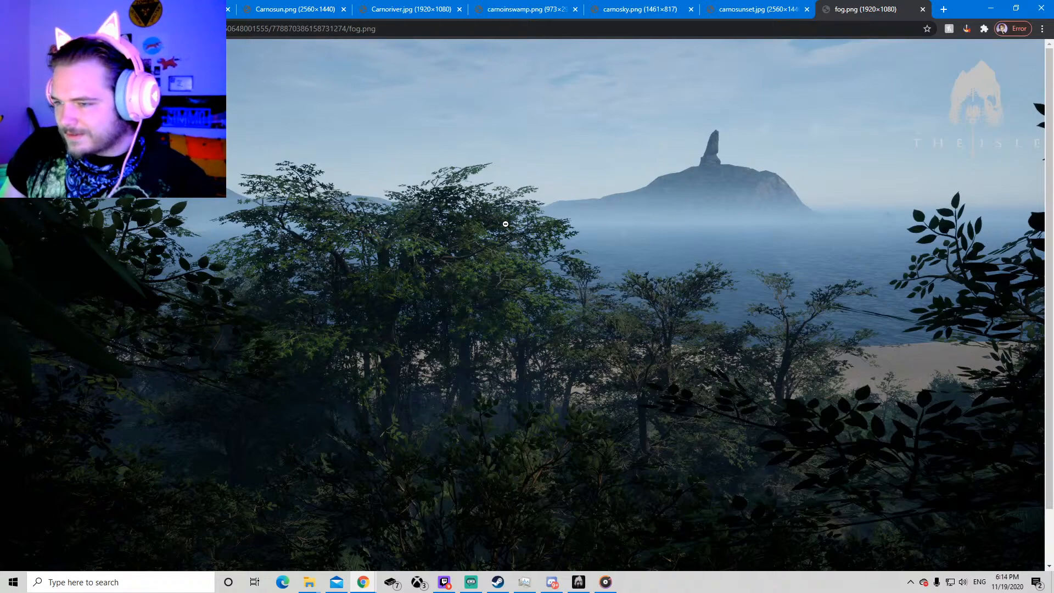
pyautogui.moveTo(299, 448)
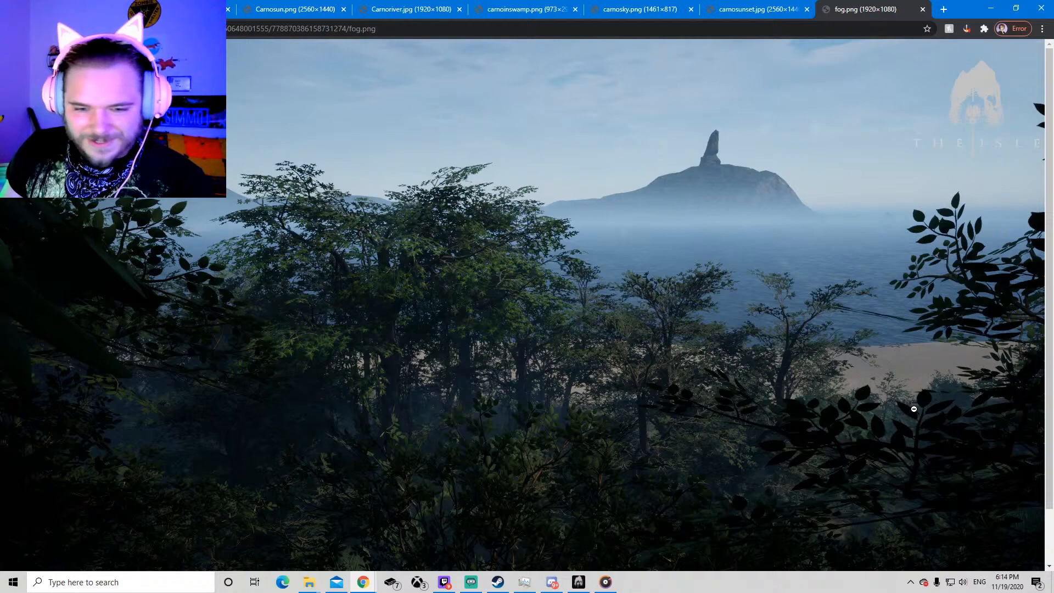
pyautogui.moveTo(644, 308)
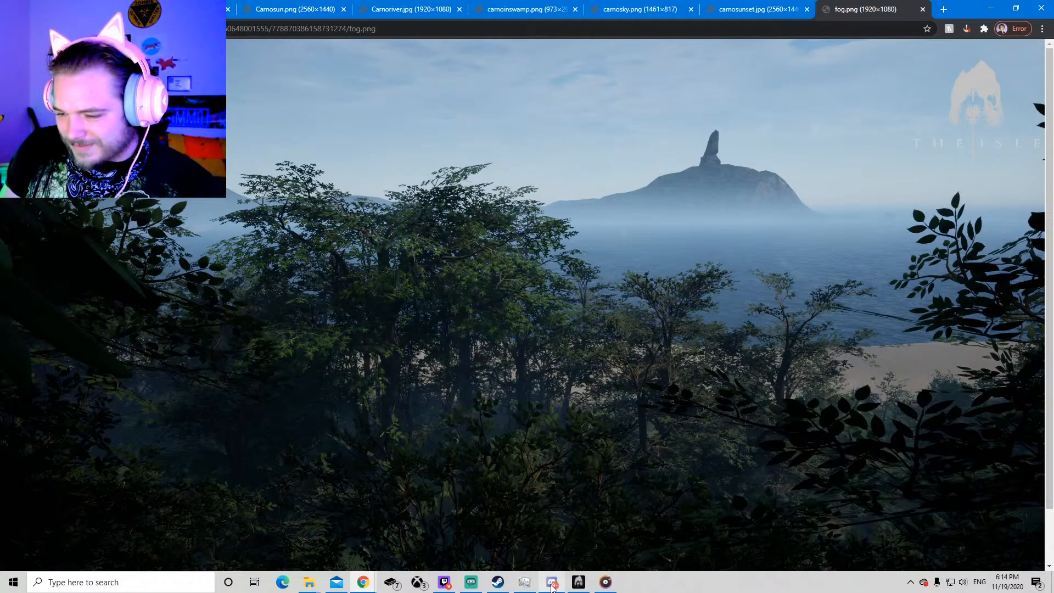
# - Back in Discord, open the silhouetted tree screenshot's original and enlarge the misty sunrise one
pyautogui.click(524, 582)
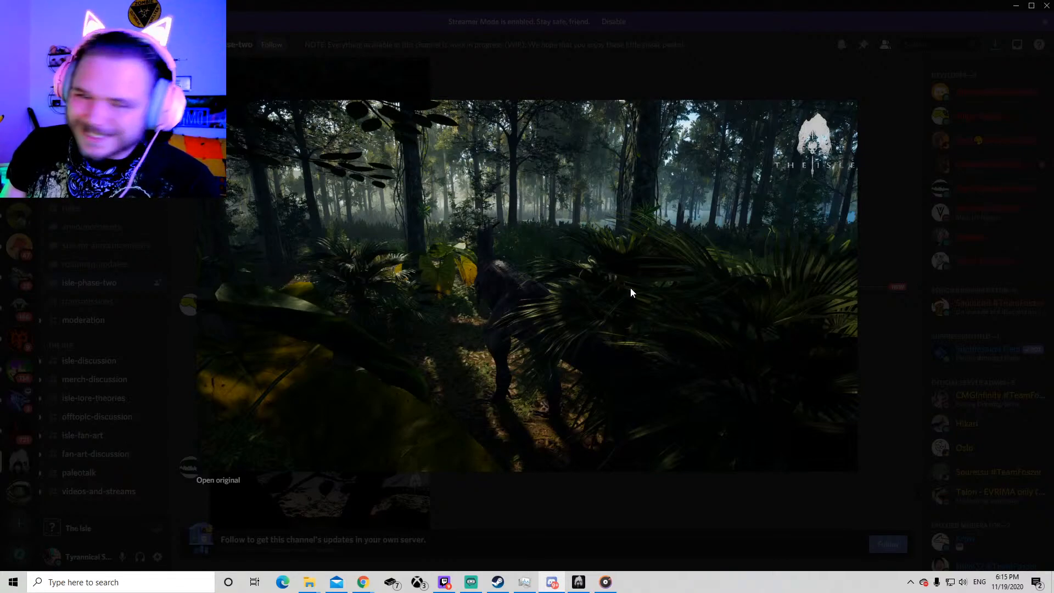
pyautogui.moveTo(621, 287)
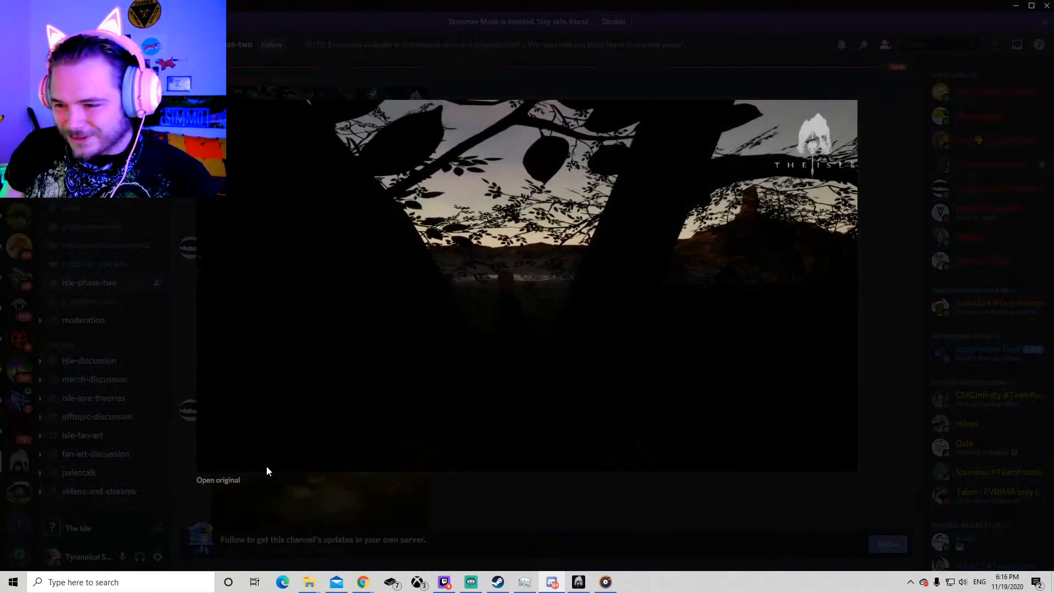
pyautogui.click(218, 480)
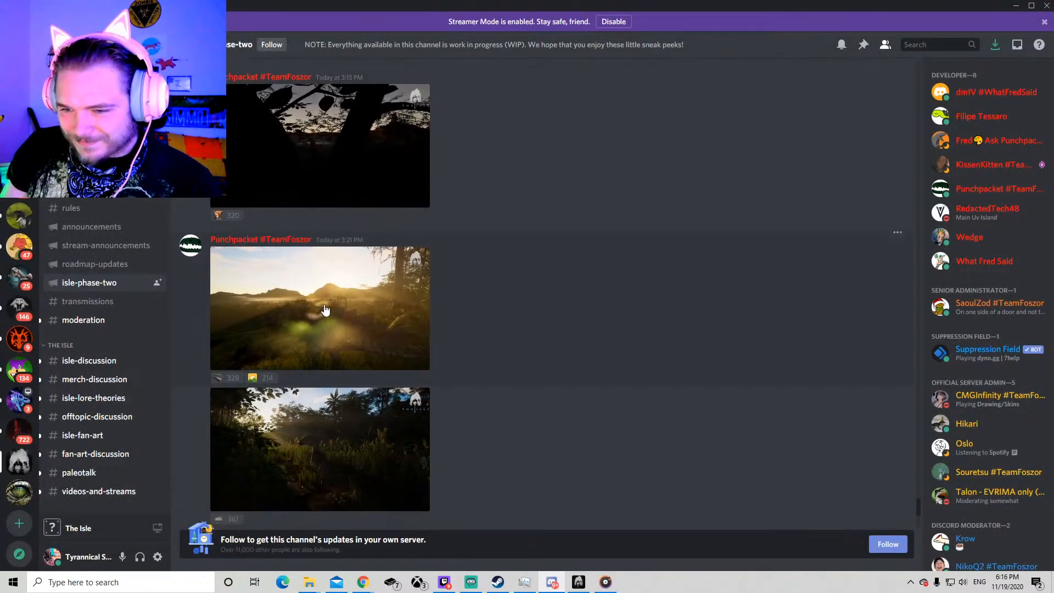
pyautogui.click(319, 308)
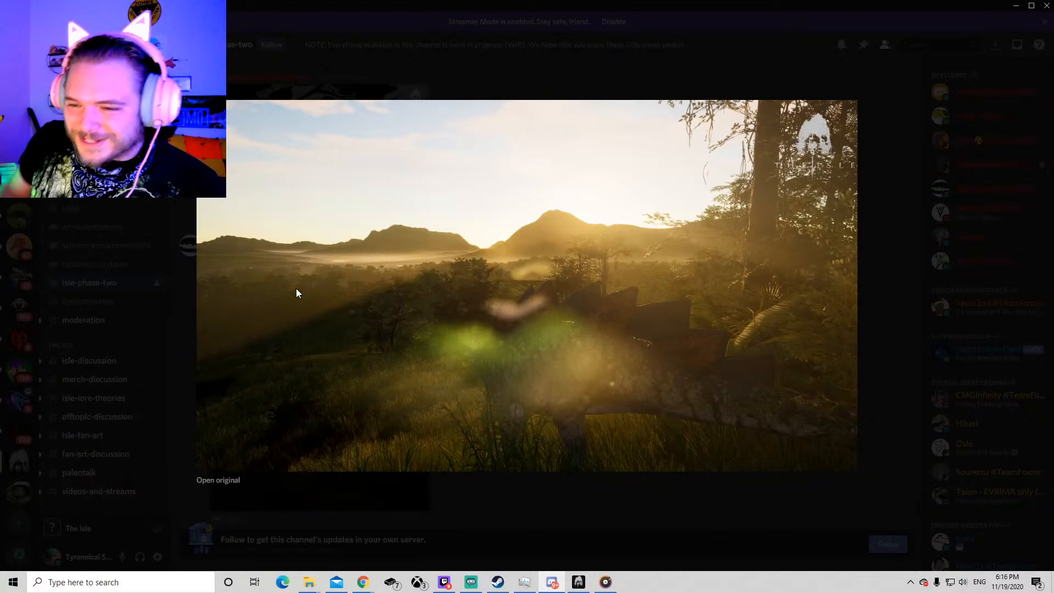
pyautogui.moveTo(261, 250)
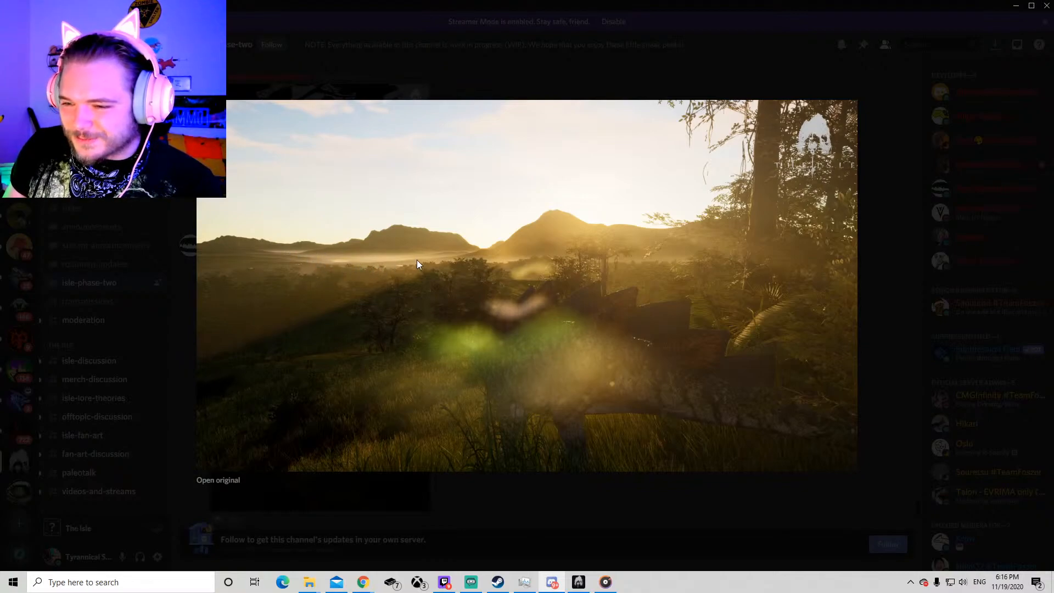
pyautogui.moveTo(385, 354)
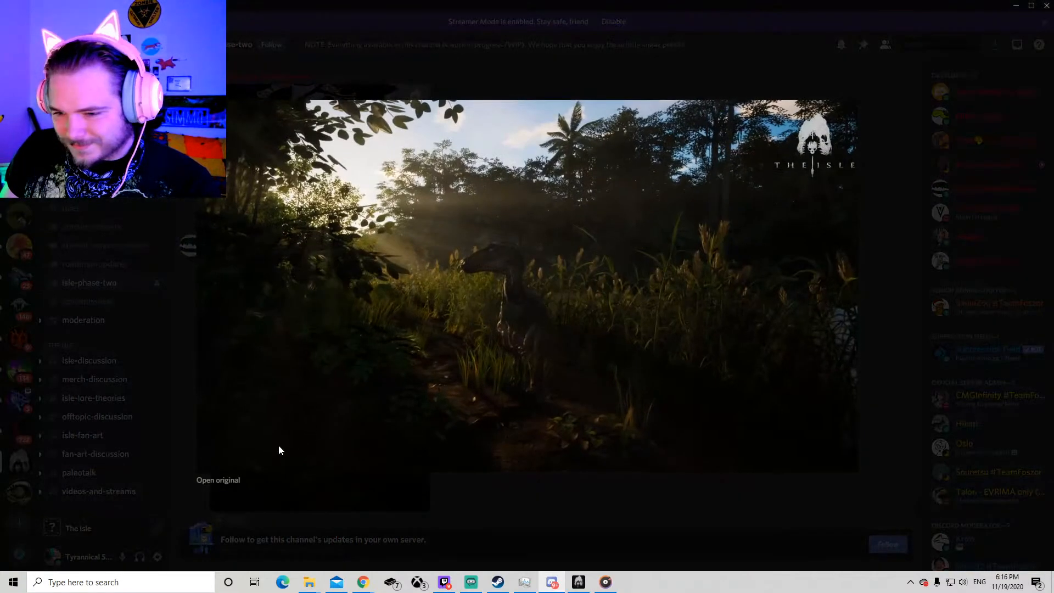
# - Open the raptor-in-tall-grass screenshot Utah.png full-size in a Chrome tab
pyautogui.click(218, 480)
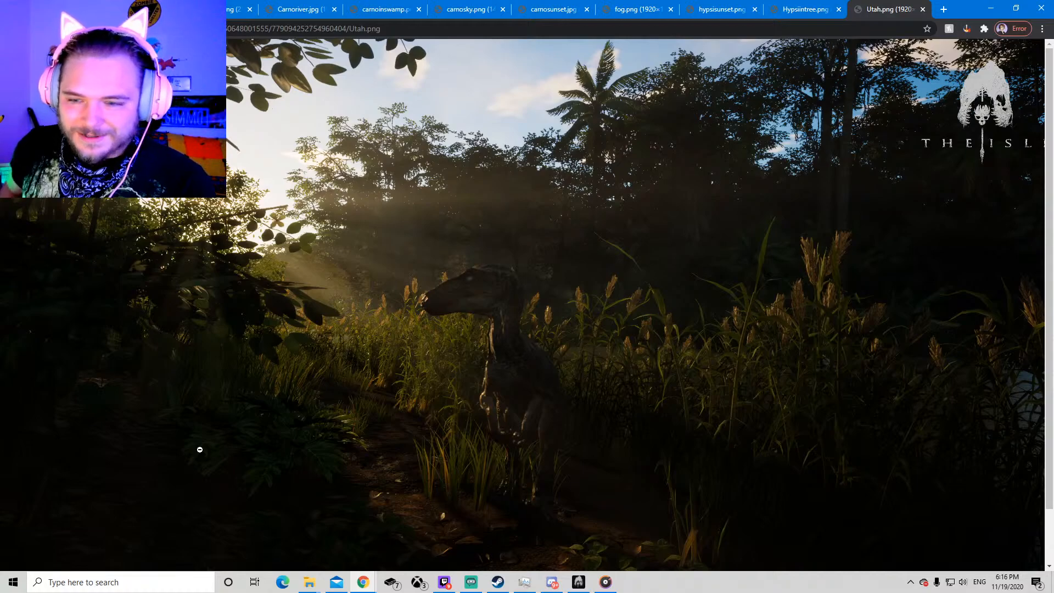
pyautogui.moveTo(304, 338)
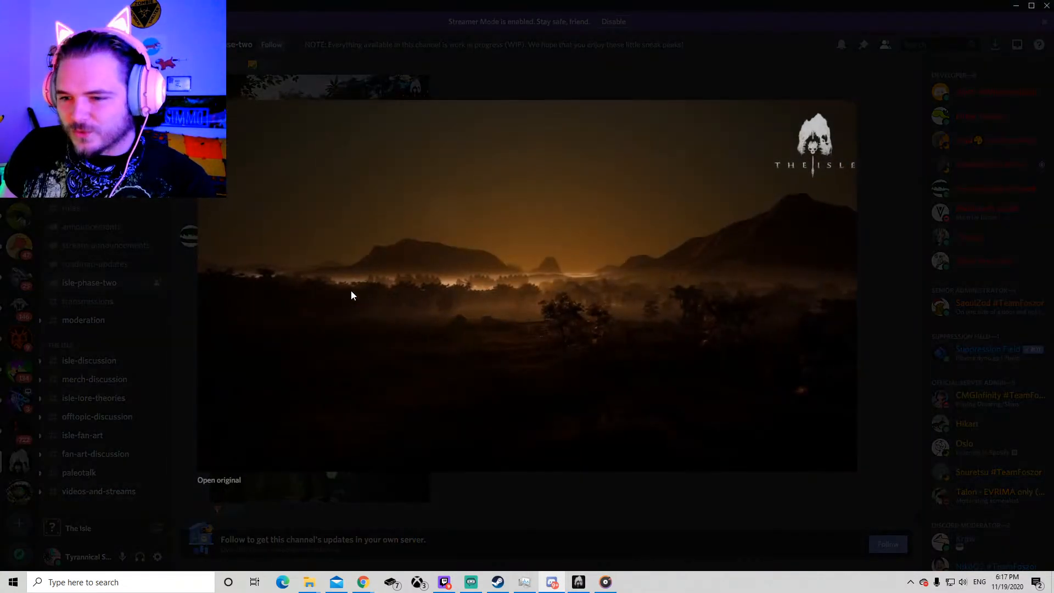
# - Open the glowing night valley screenshot cool.png full-size in a new tab
pyautogui.click(218, 480)
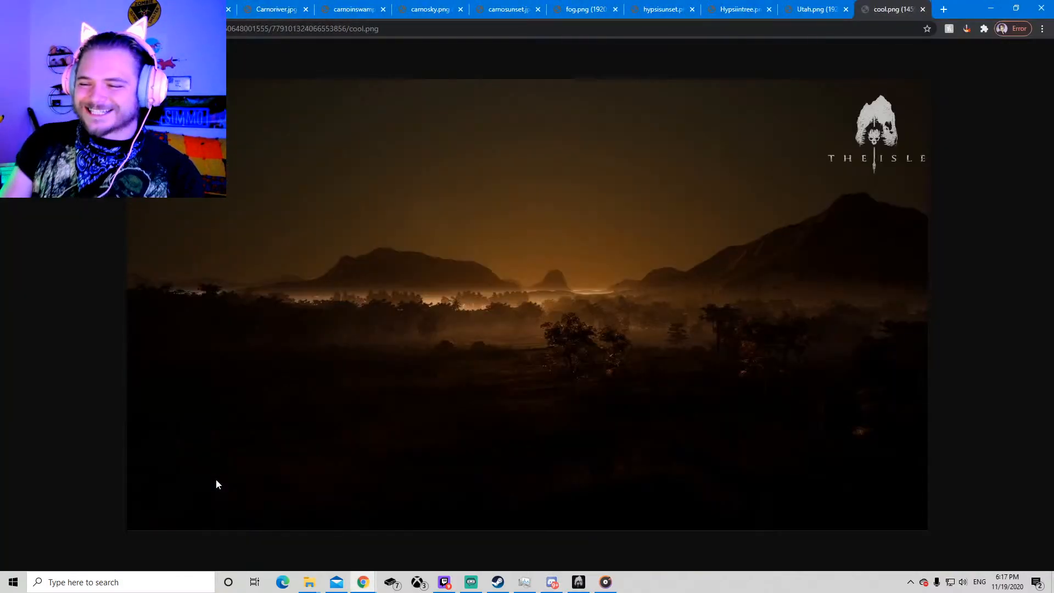
pyautogui.moveTo(500, 345)
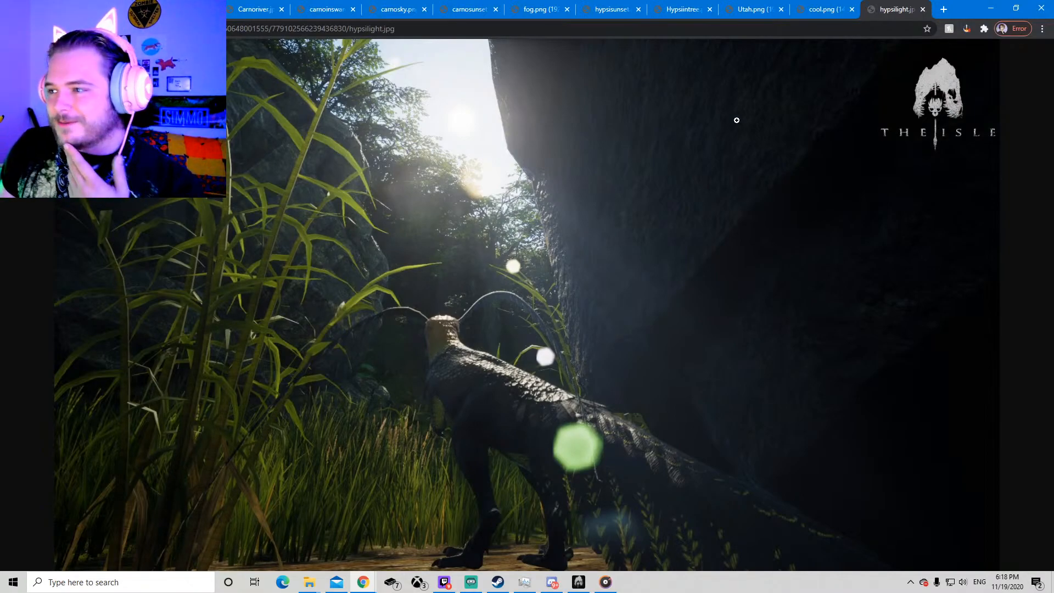
# - Revisit each screenshot tab in turn, from the night valley back to the swamp panorama carnoinswamp.png
pyautogui.click(820, 9)
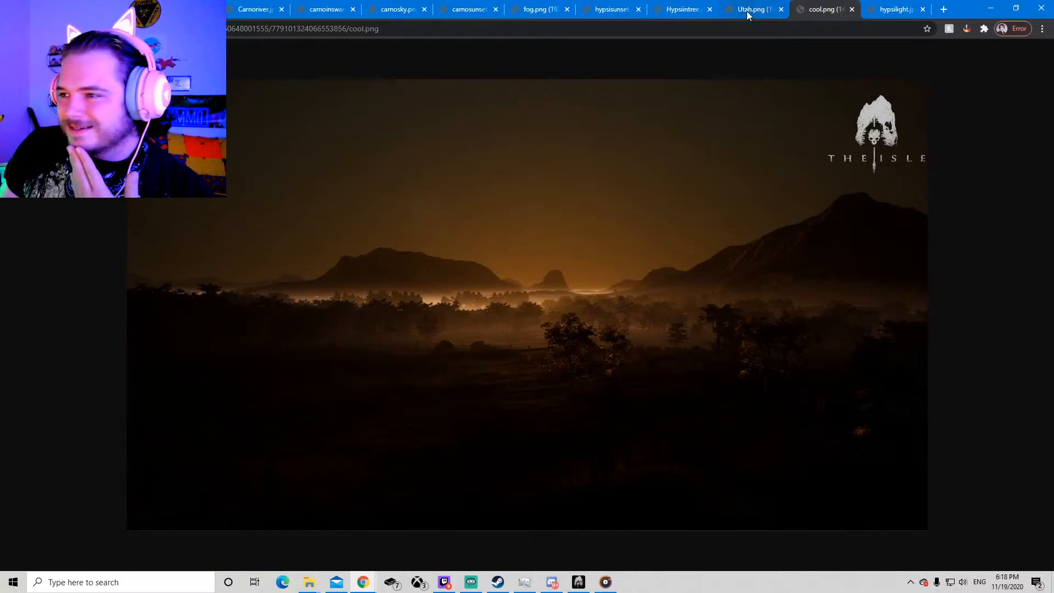
pyautogui.click(750, 8)
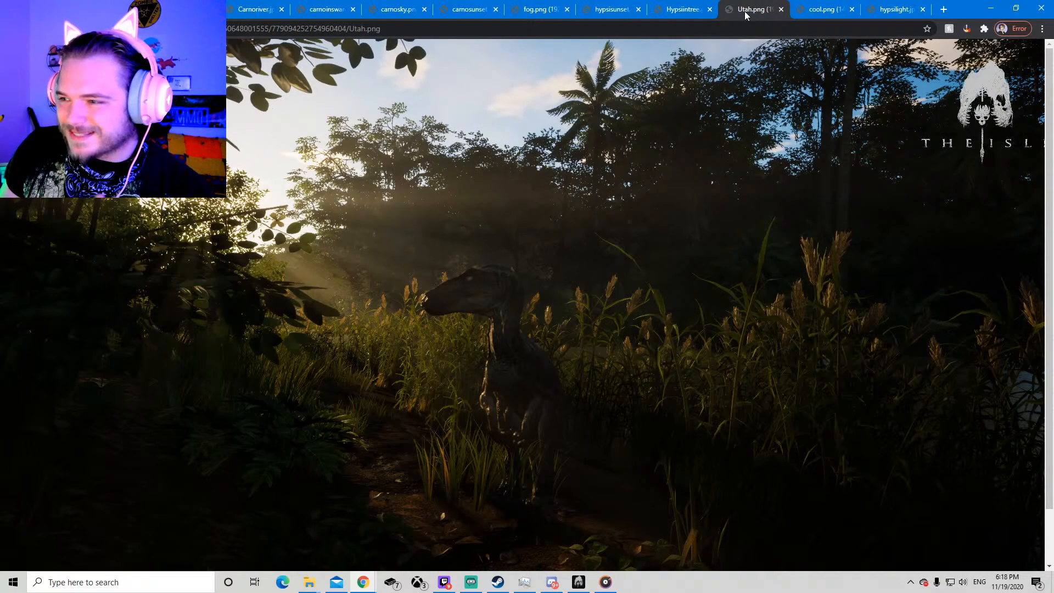
pyautogui.moveTo(680, 9)
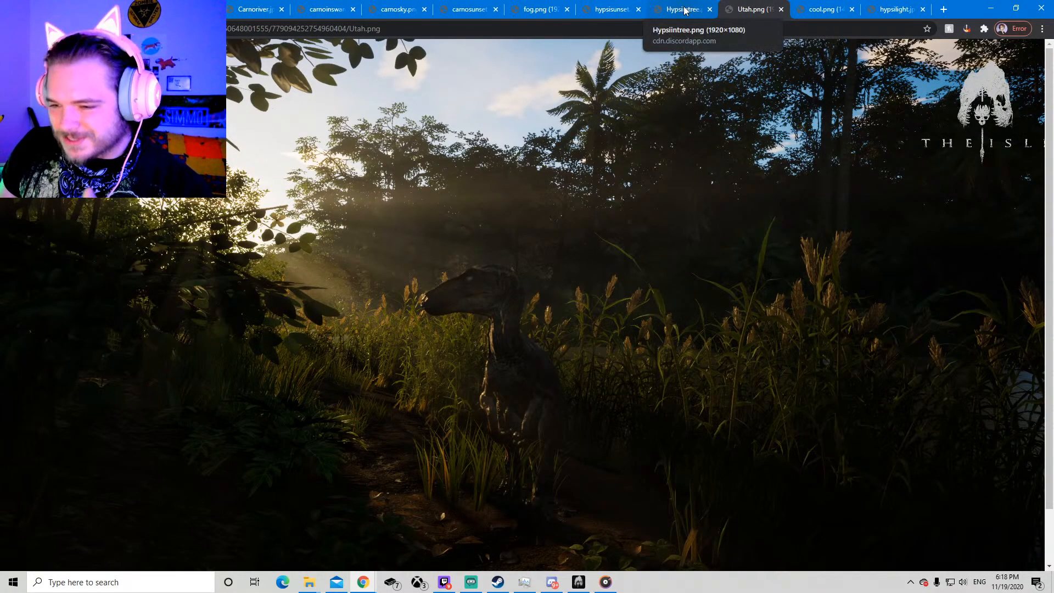
pyautogui.click(679, 9)
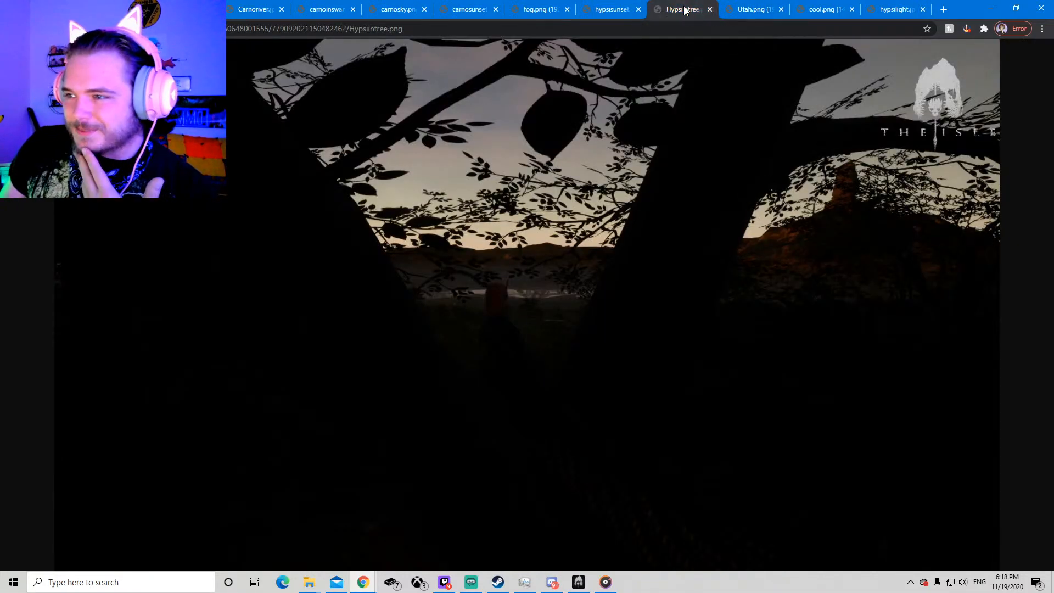
pyautogui.click(609, 9)
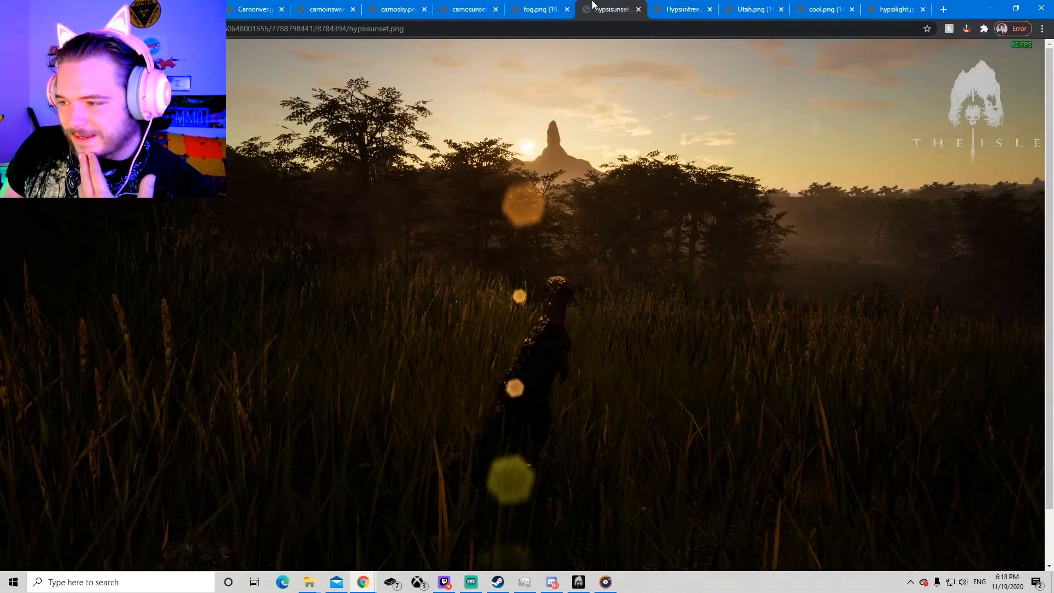
pyautogui.click(538, 9)
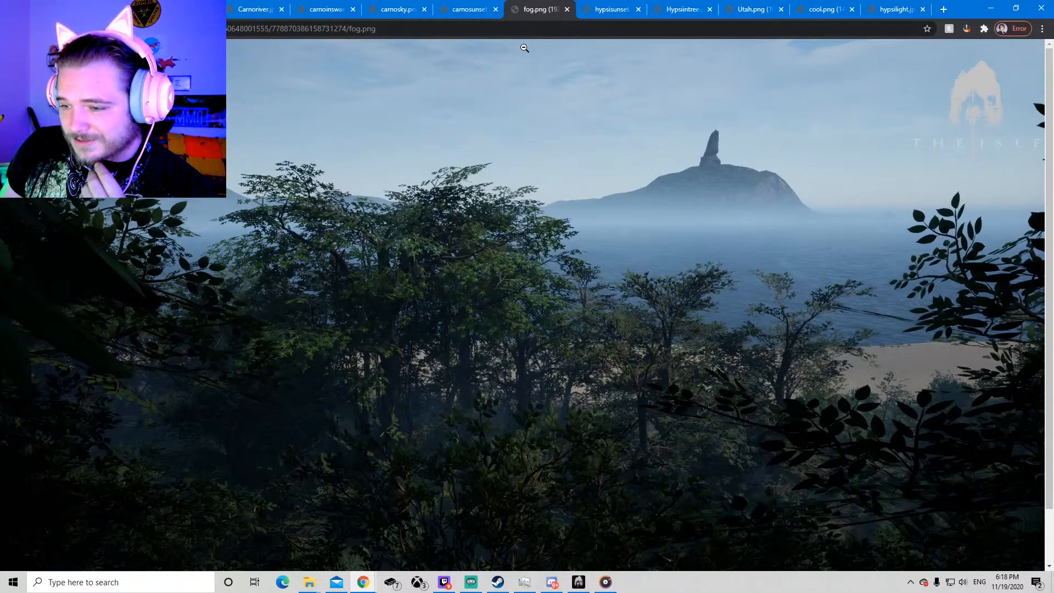
pyautogui.click(466, 9)
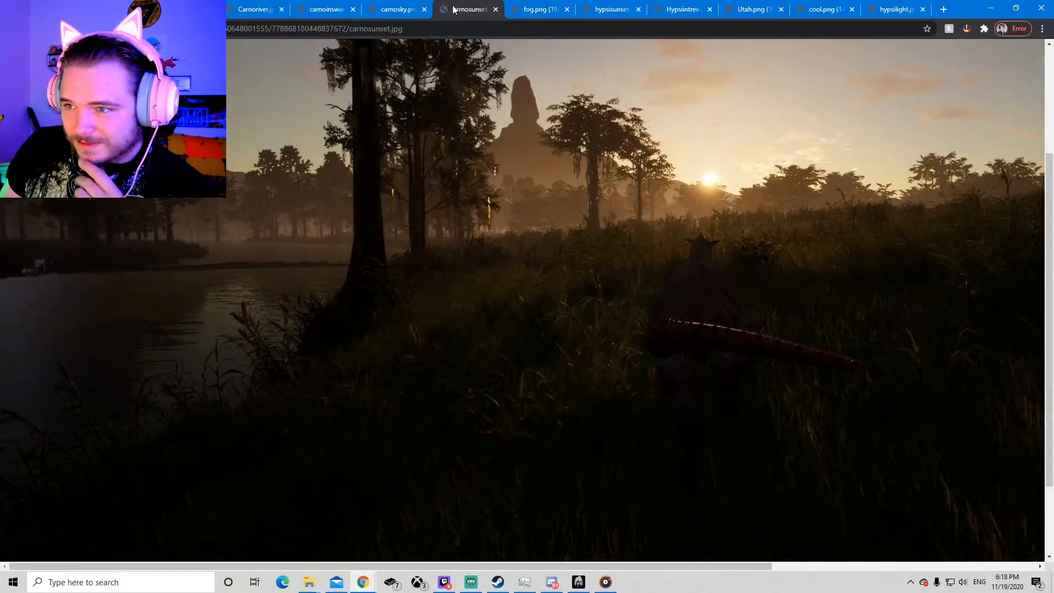
pyautogui.click(397, 9)
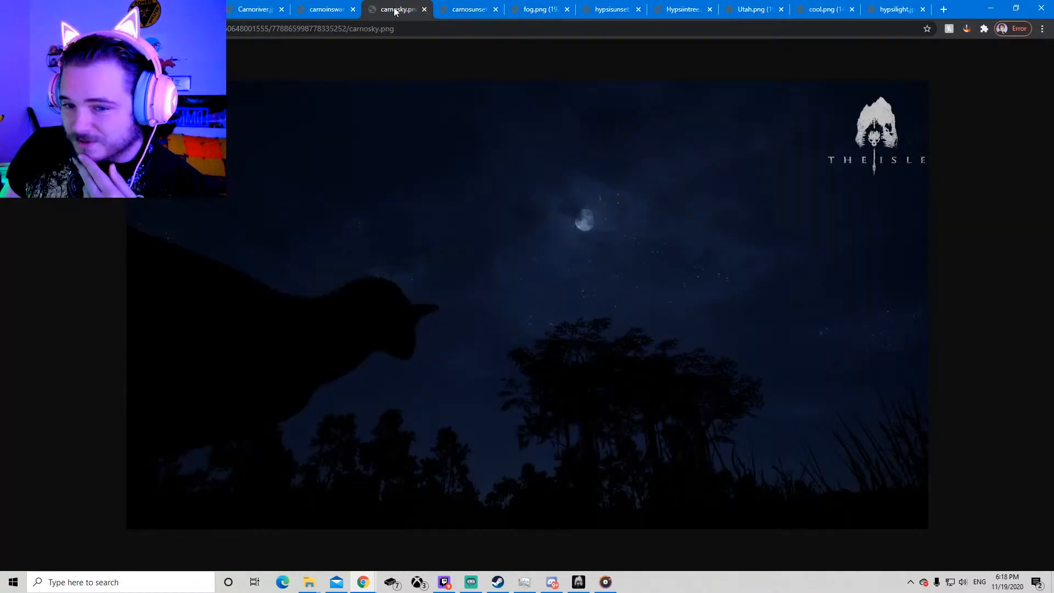
pyautogui.moveTo(326, 9)
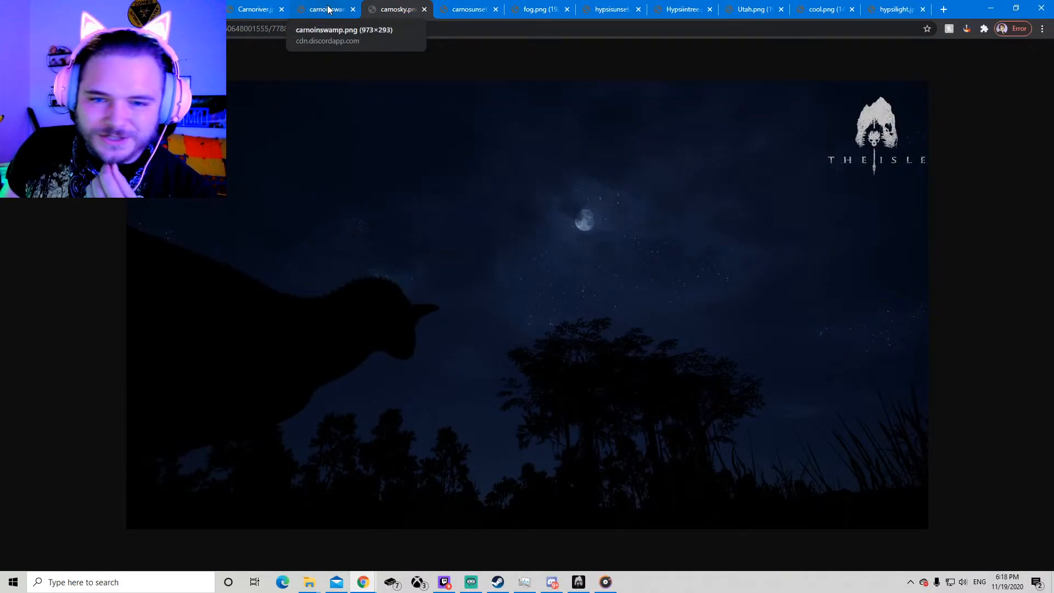
pyautogui.click(326, 9)
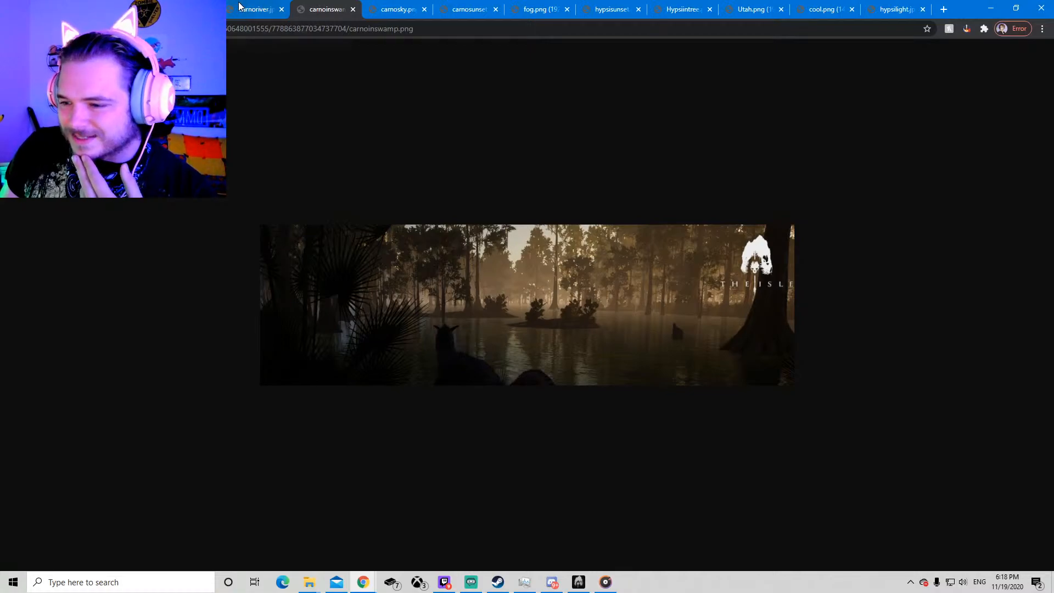
pyautogui.click(254, 8)
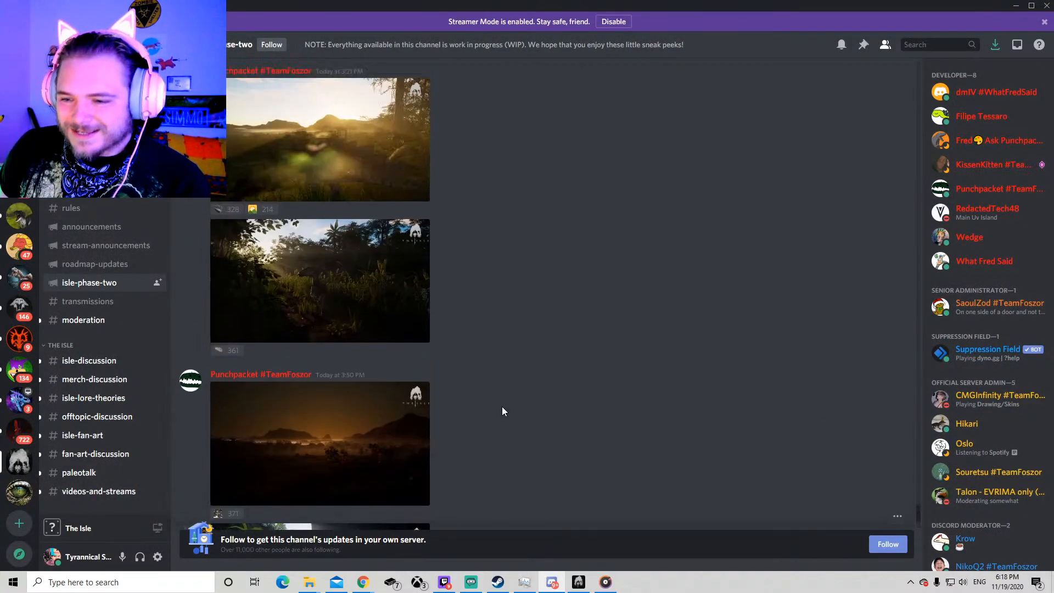
# - Scroll the isle-phase-two feed back to the earlier swamp, sunset and river screenshots
pyautogui.scroll(-3)
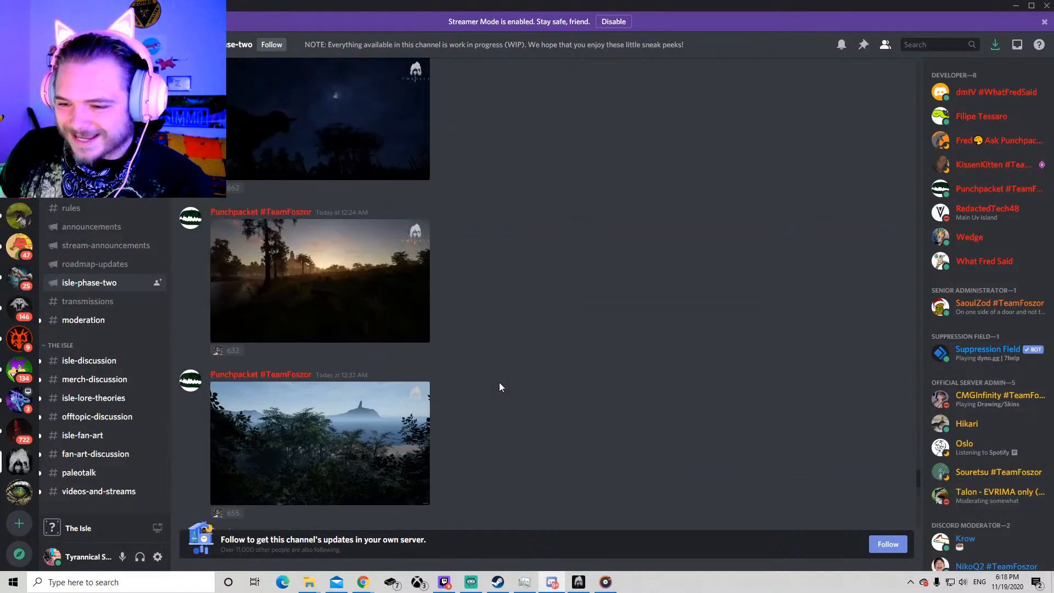
pyautogui.scroll(-3)
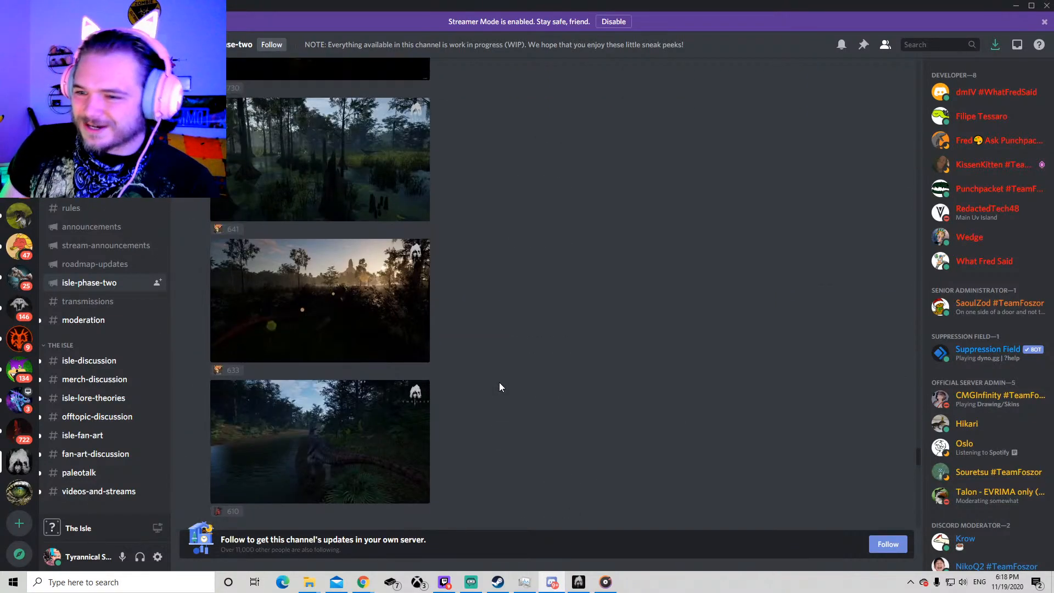